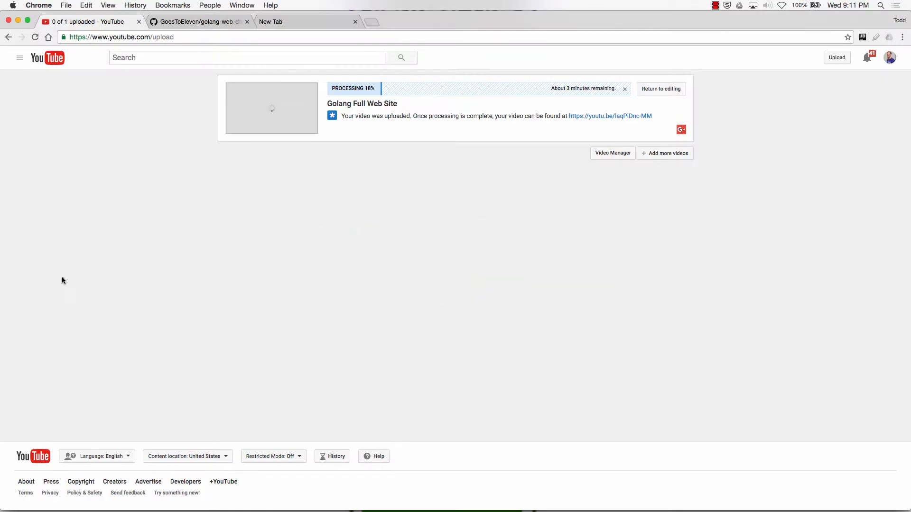
# Show the golang-web-dev repository, then switch to a new tab for the YouTube channel search.
pyautogui.click(199, 22)
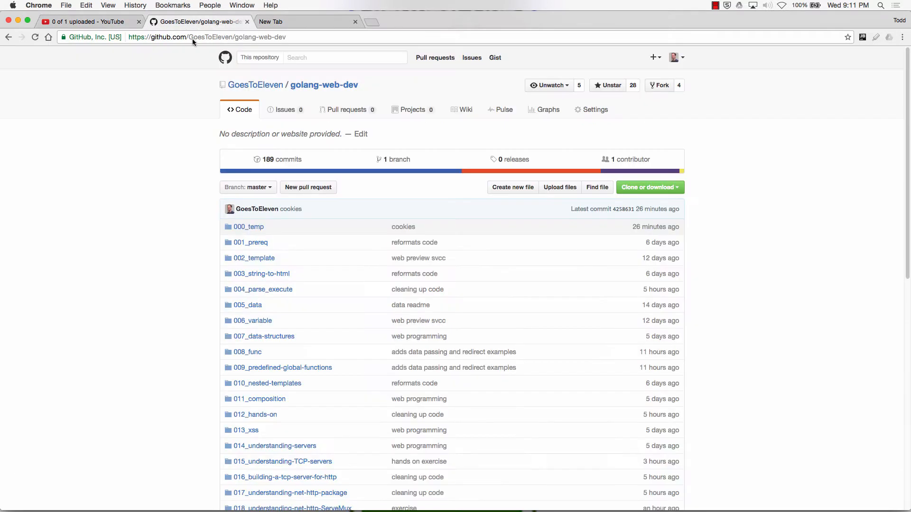
pyautogui.moveTo(246, 88)
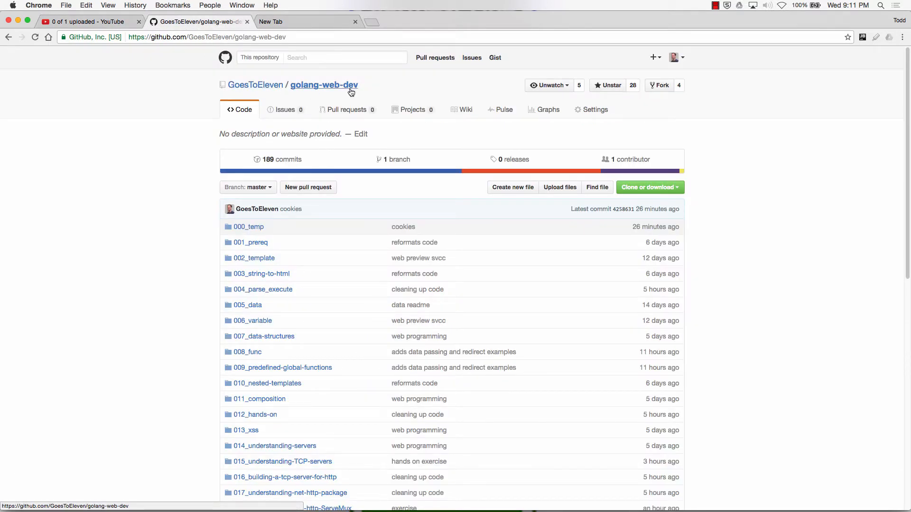
pyautogui.moveTo(306, 27)
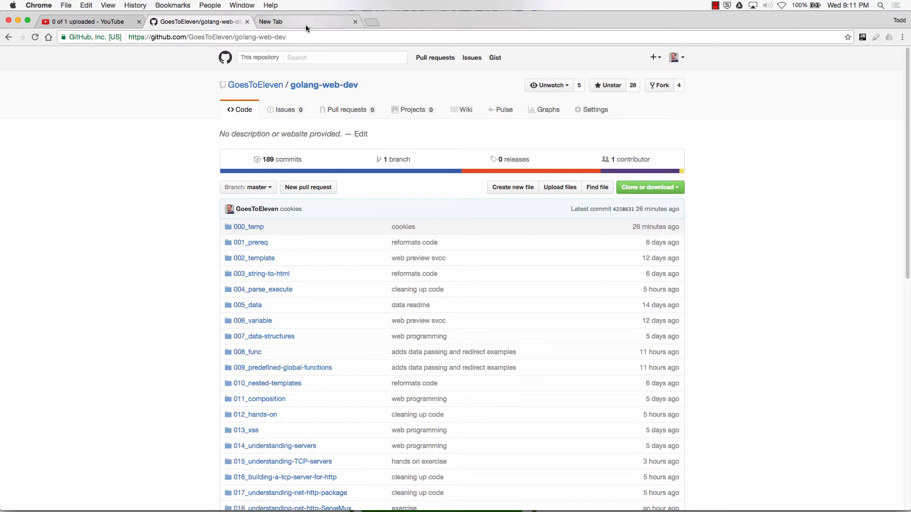
pyautogui.click(289, 21)
pyautogui.write('youtube todd mcleod')
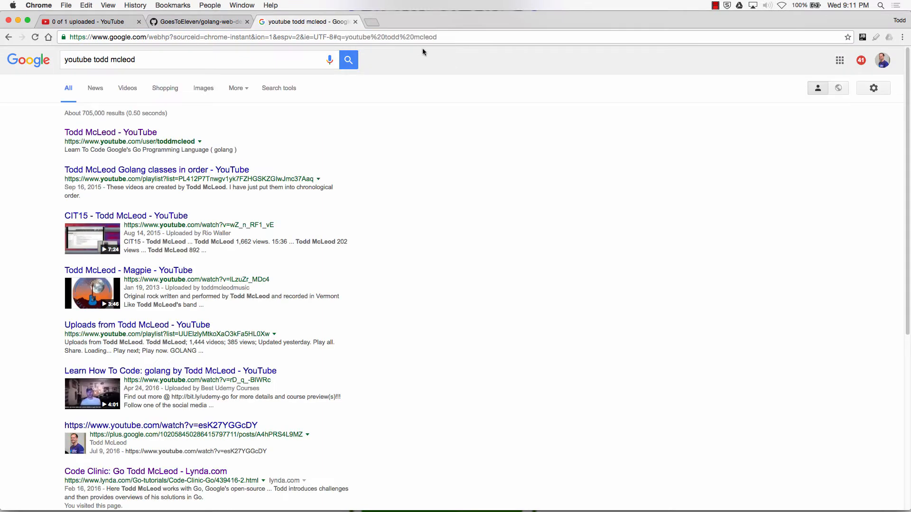
# Open the author's YouTube channel and show its full Playlists page, including Golang Web Programming.
pyautogui.click(110, 132)
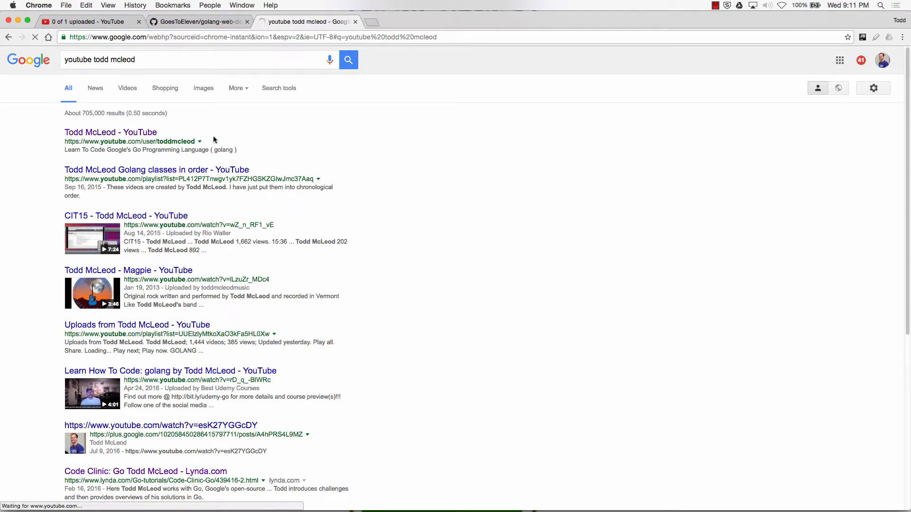
pyautogui.click(110, 132)
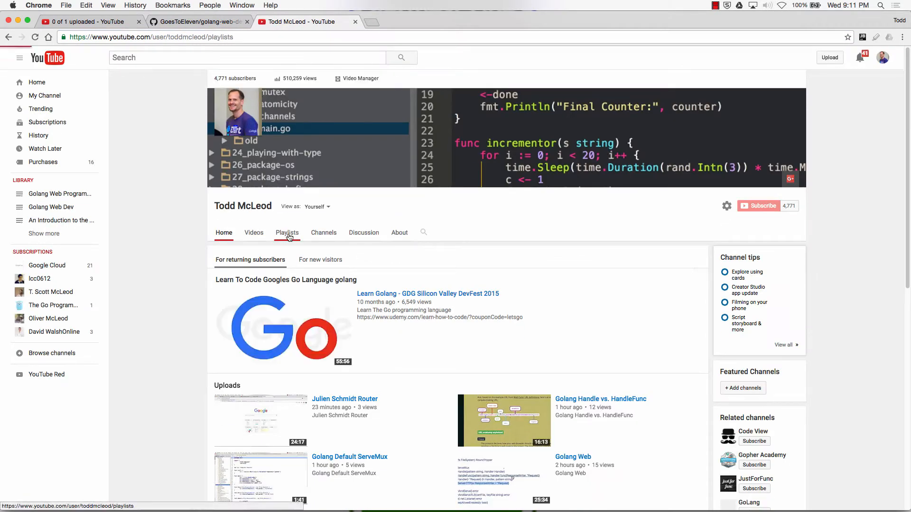
pyautogui.click(287, 233)
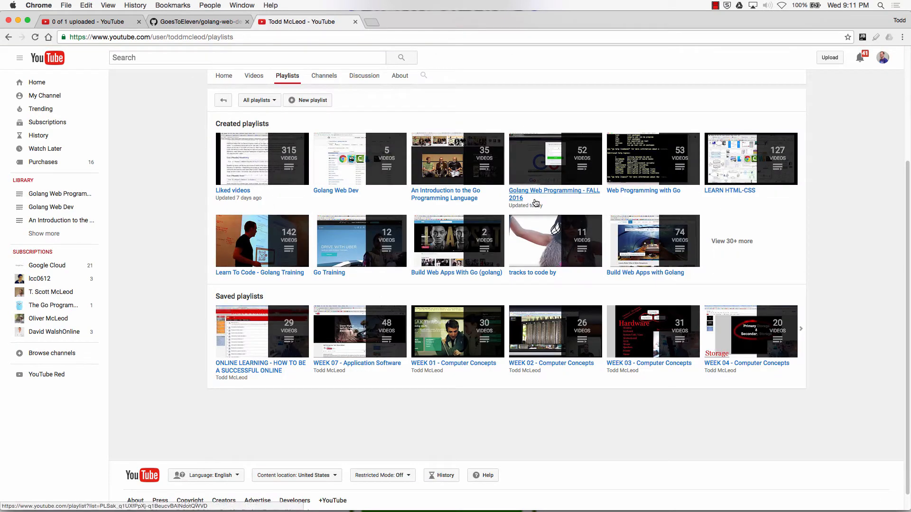
pyautogui.moveTo(506, 190)
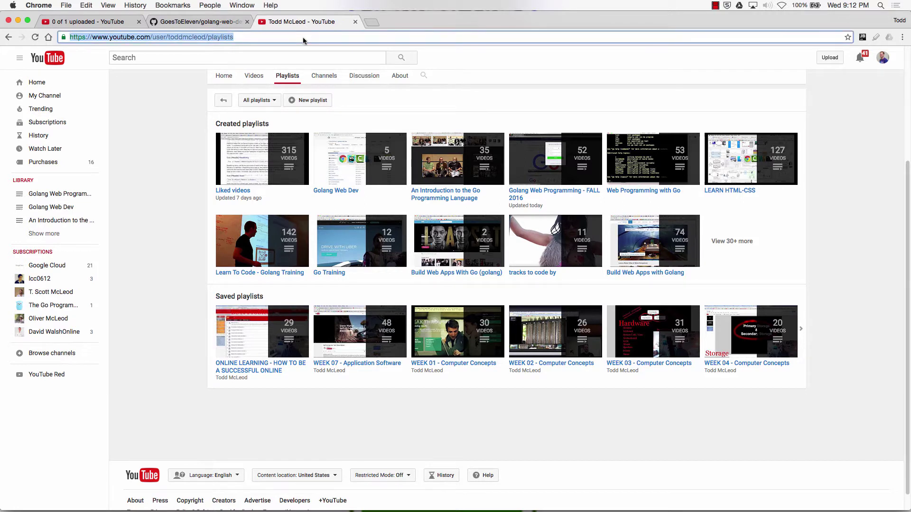
pyautogui.moveTo(354, 22)
pyautogui.write('todd mcleod udemy')
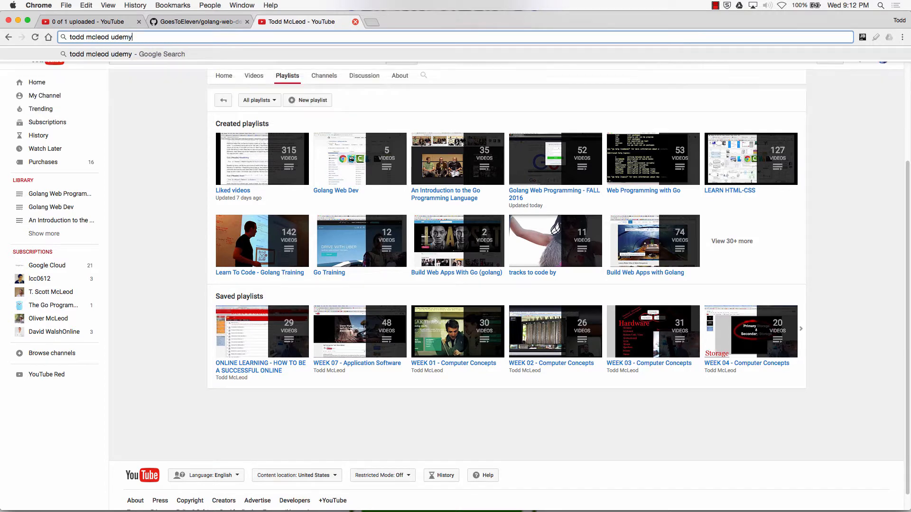
# In an incognito window, search 'todd mcleod udemy' and view the instructor's profile with eight courses.
pyautogui.press('cmd+shift+n')
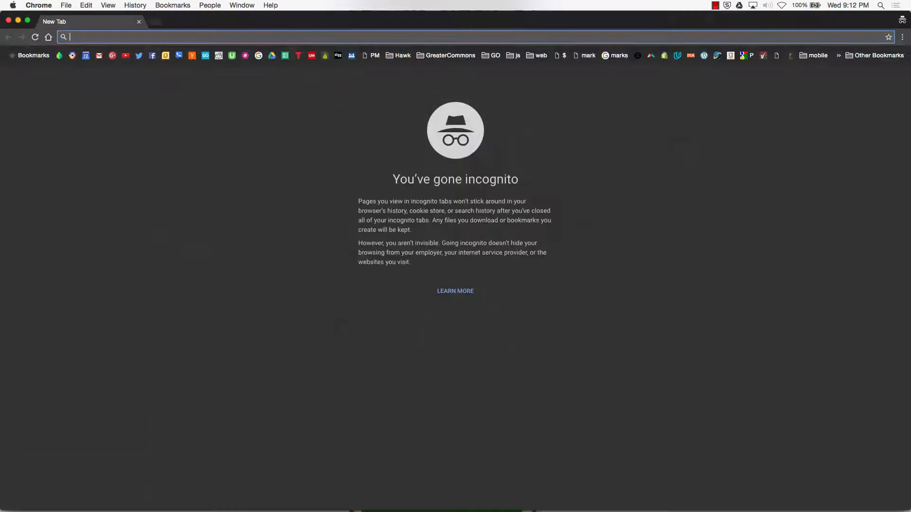
pyautogui.write('todd mcleod udemy')
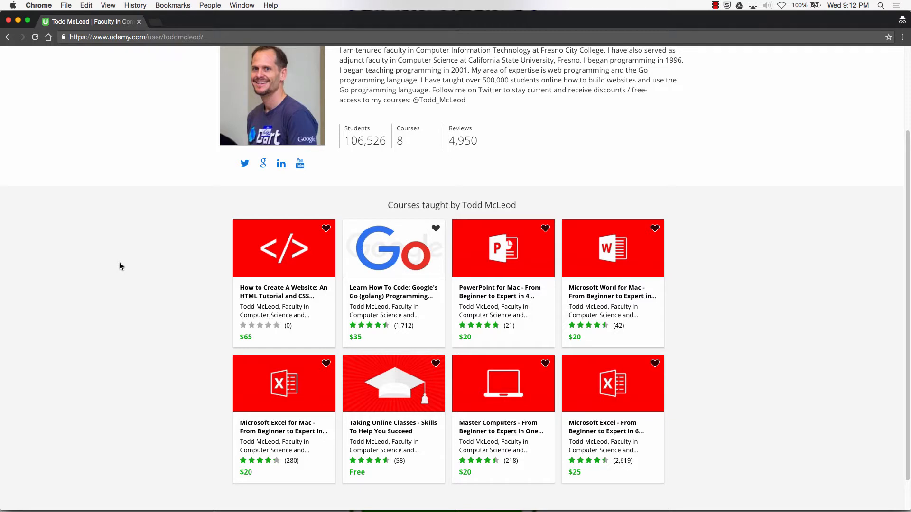
pyautogui.moveTo(259, 237)
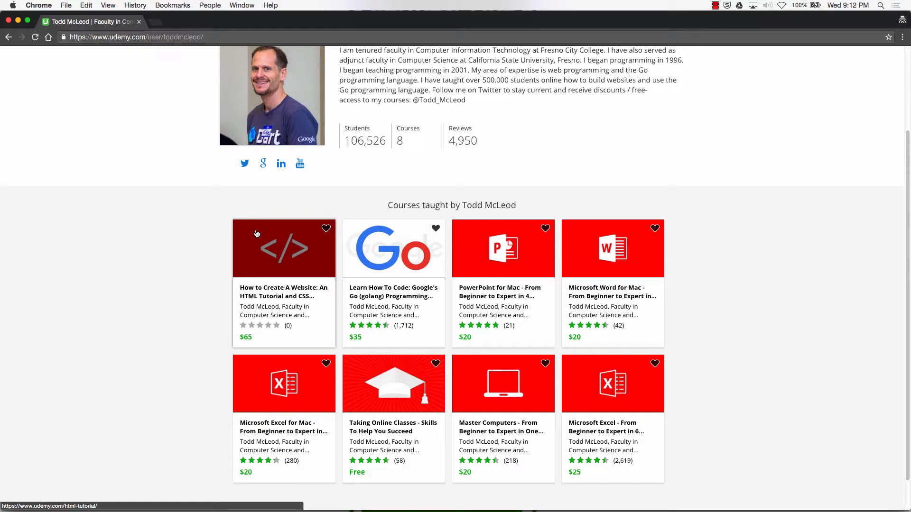
pyautogui.moveTo(117, 199)
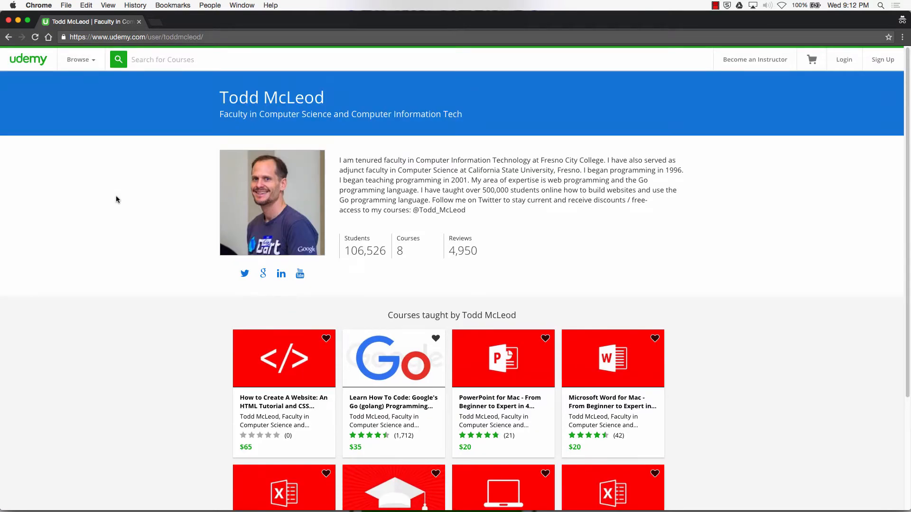
pyautogui.click(137, 37)
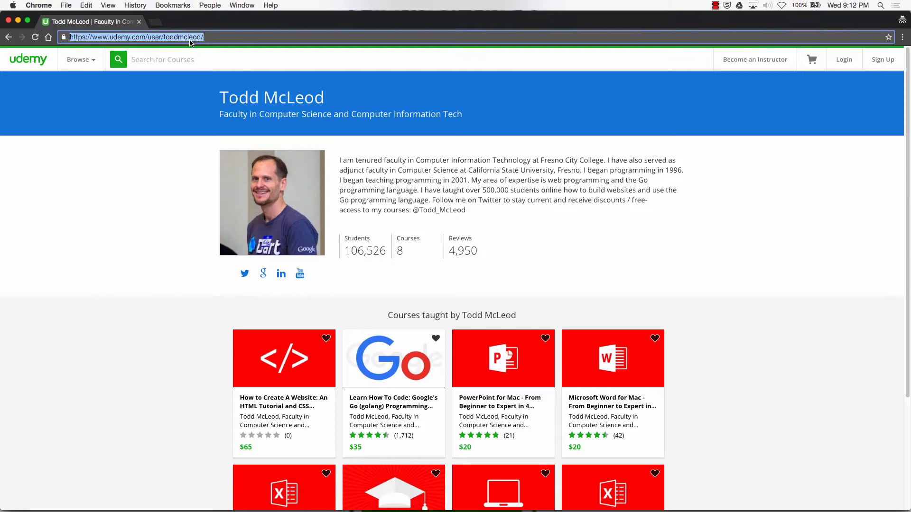
pyautogui.scroll(-3)
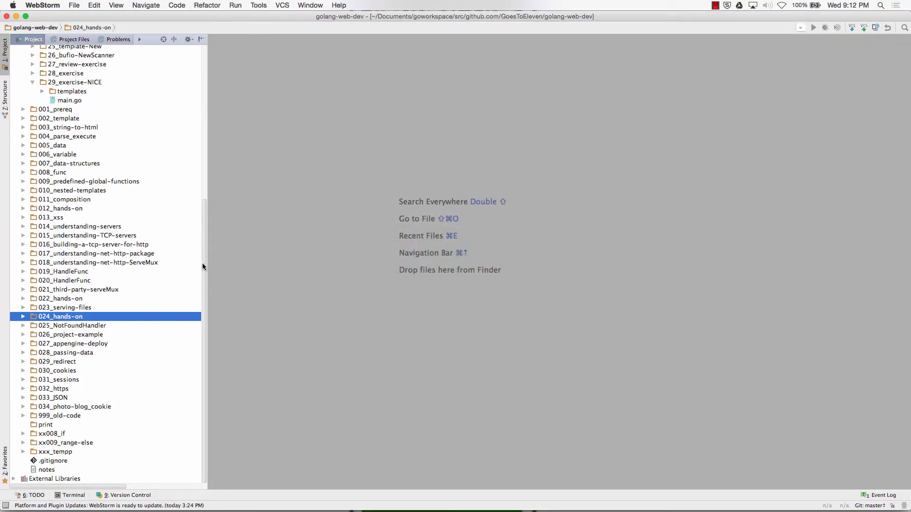
pyautogui.moveTo(34, 394)
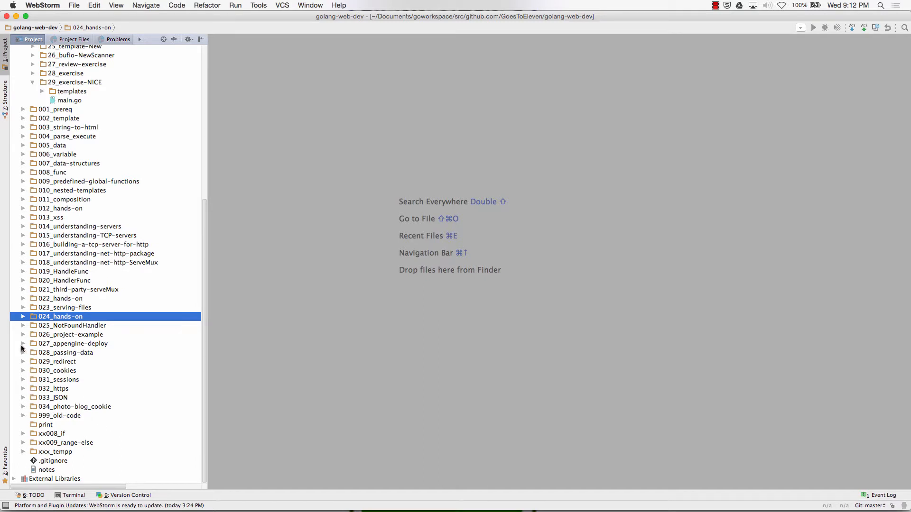
# Preview 027_appengine-deploy/02 index.html in Chrome, then close the preview.
pyautogui.click(27, 343)
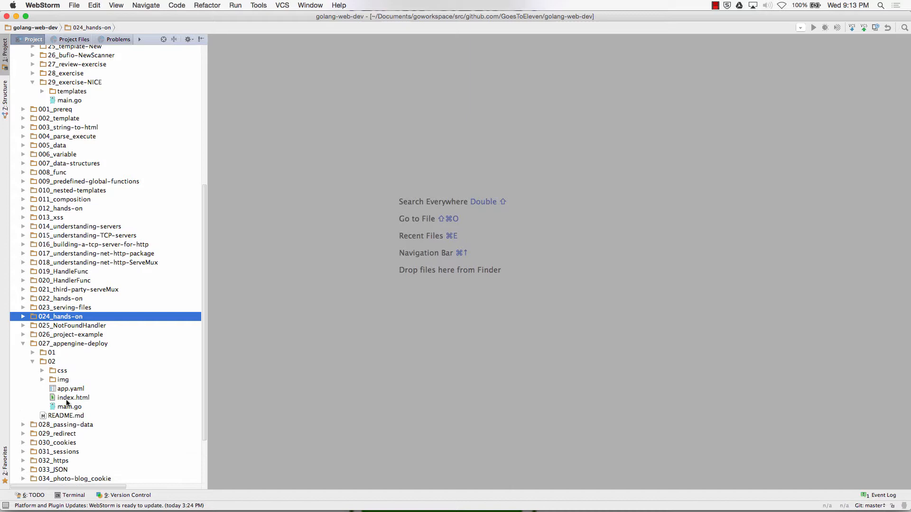
pyautogui.doubleClick(73, 398)
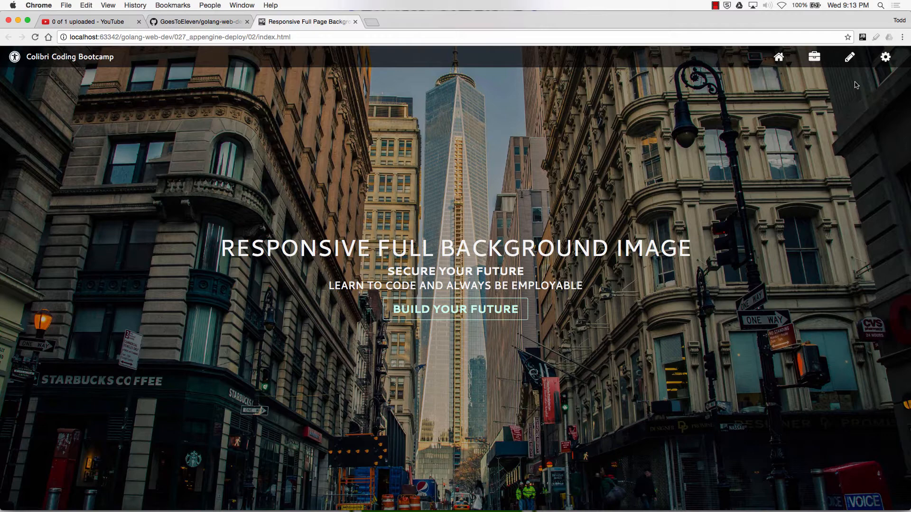
pyautogui.moveTo(613, 4)
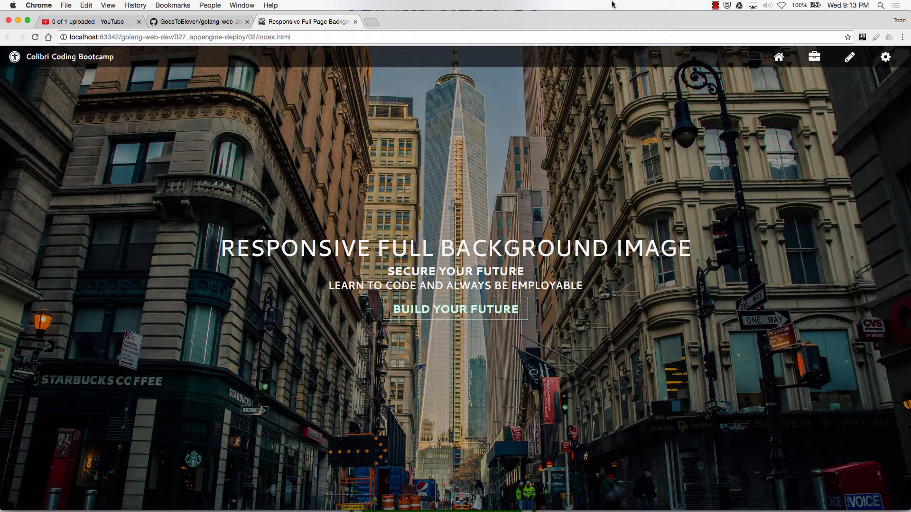
pyautogui.click(355, 21)
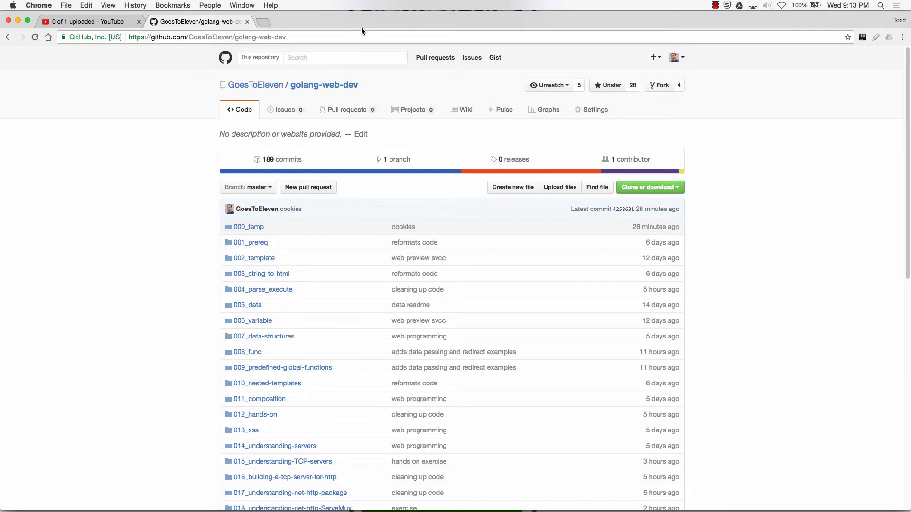
# Browse the repository file list and open the 027_appengine-deploy folder.
pyautogui.scroll(-3)
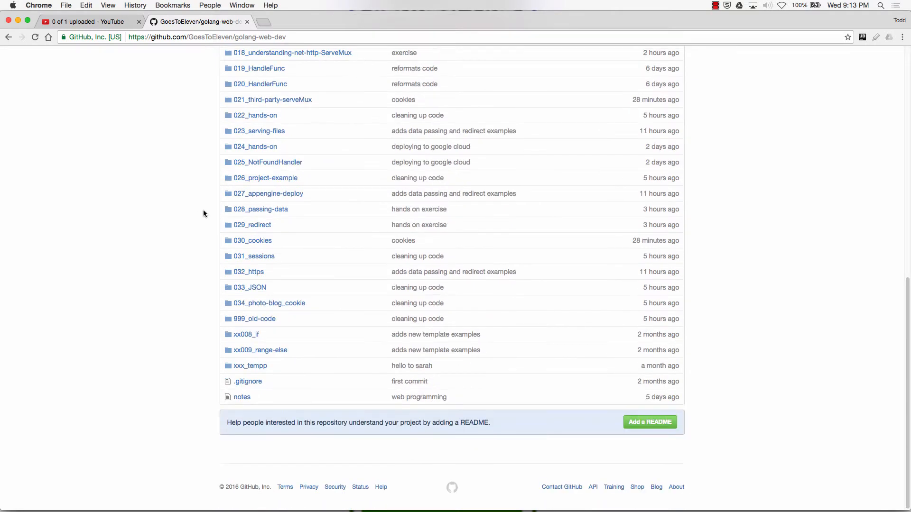
pyautogui.moveTo(300, 107)
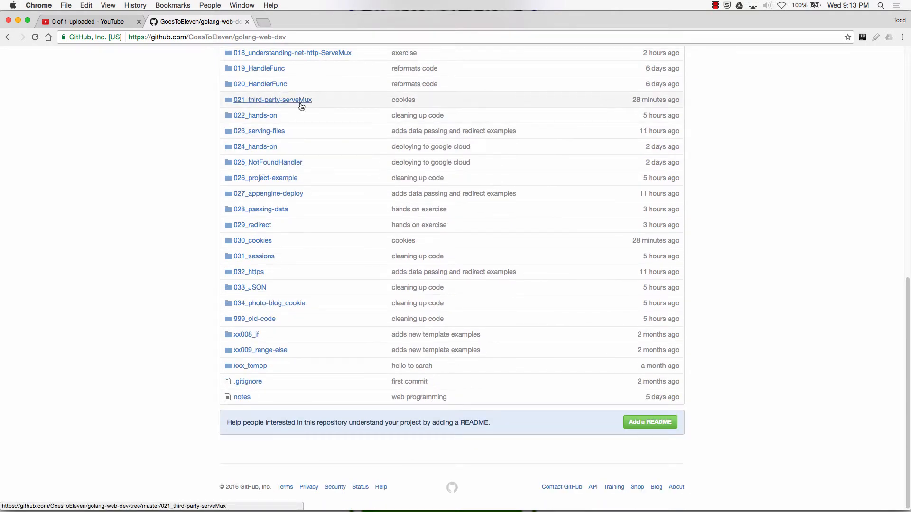
pyautogui.moveTo(270, 117)
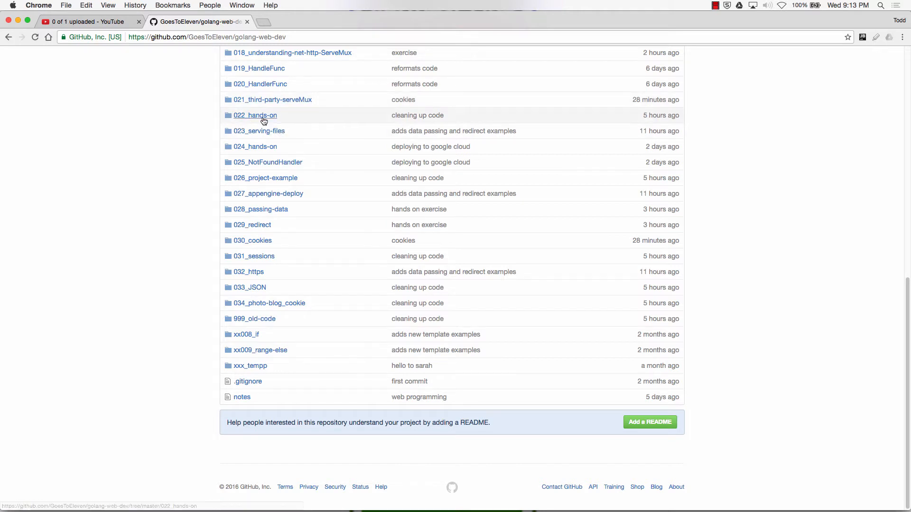
pyautogui.moveTo(263, 119)
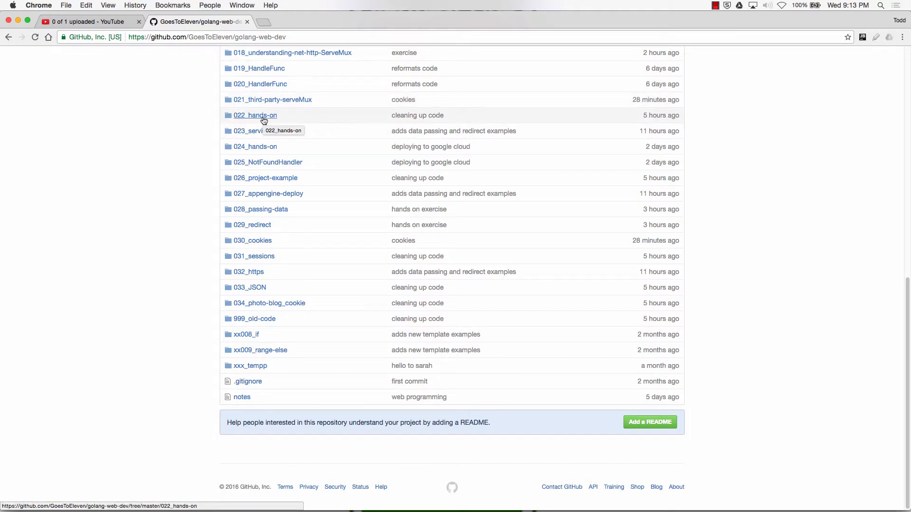
pyautogui.moveTo(263, 137)
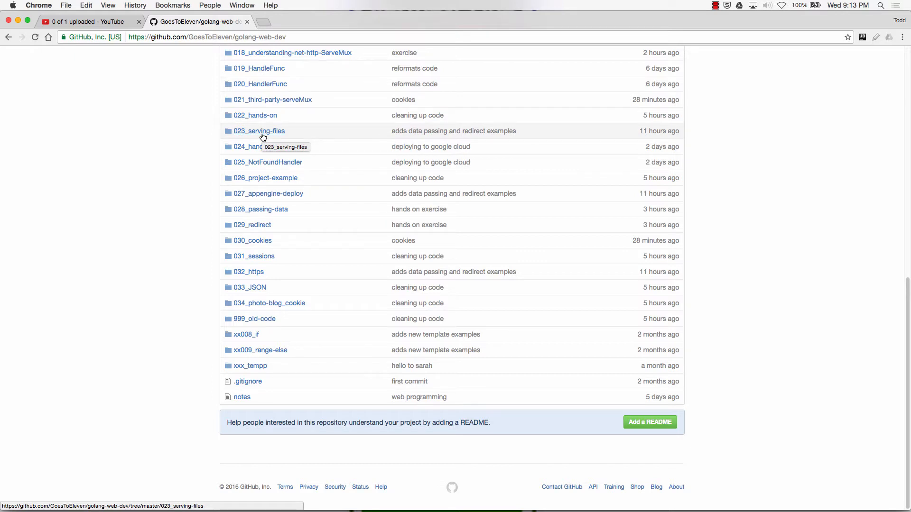
pyautogui.moveTo(263, 142)
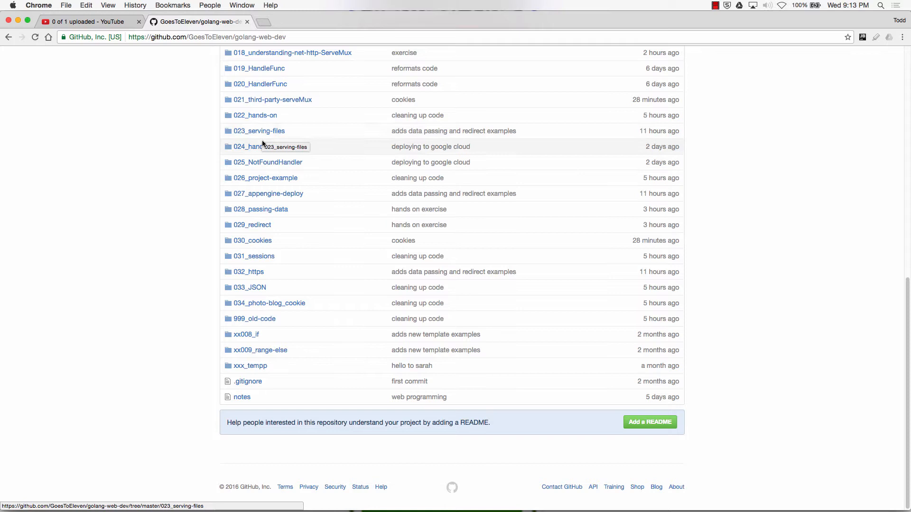
pyautogui.moveTo(271, 151)
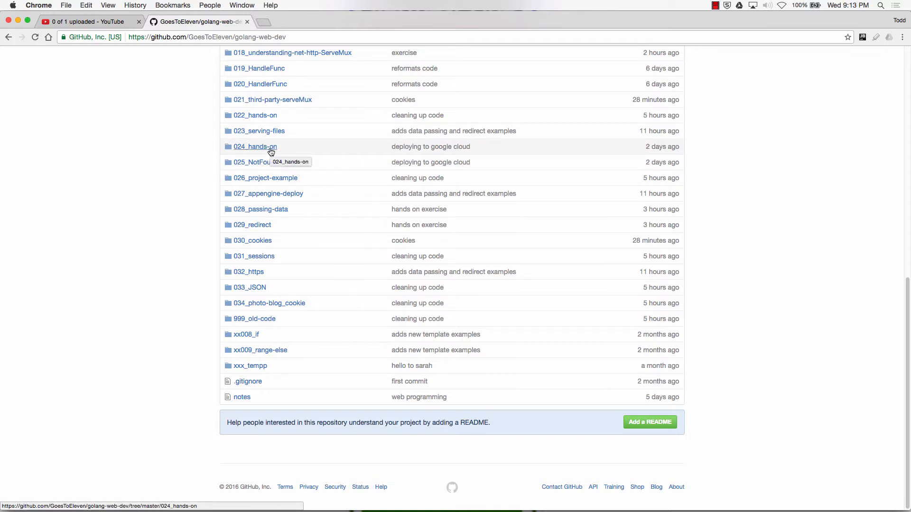
pyautogui.moveTo(294, 166)
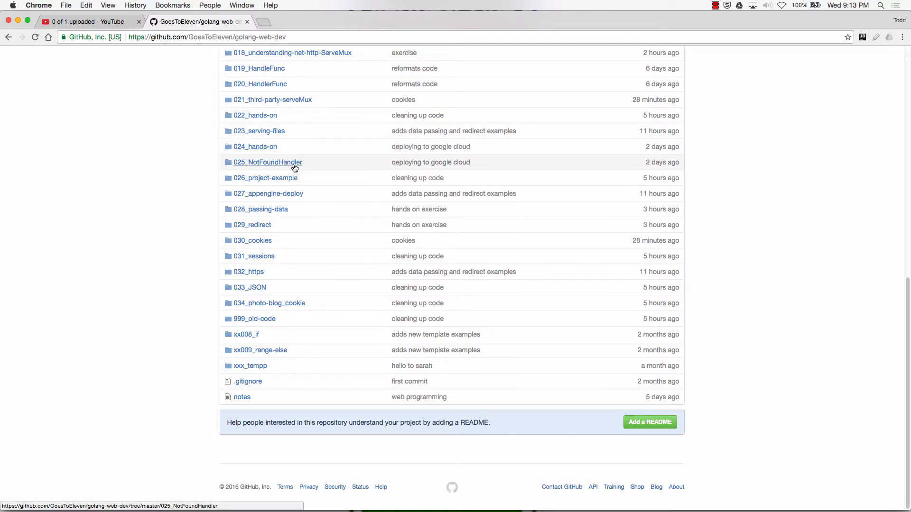
pyautogui.moveTo(274, 181)
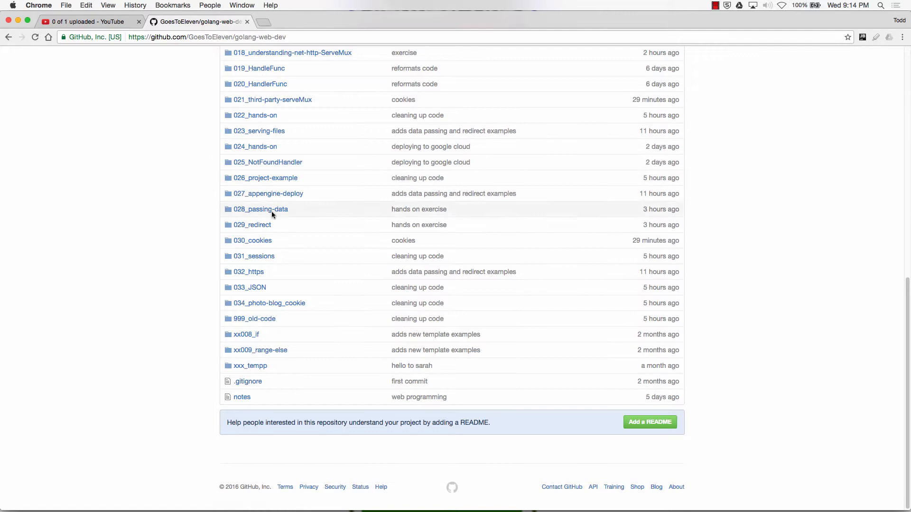
pyautogui.click(268, 193)
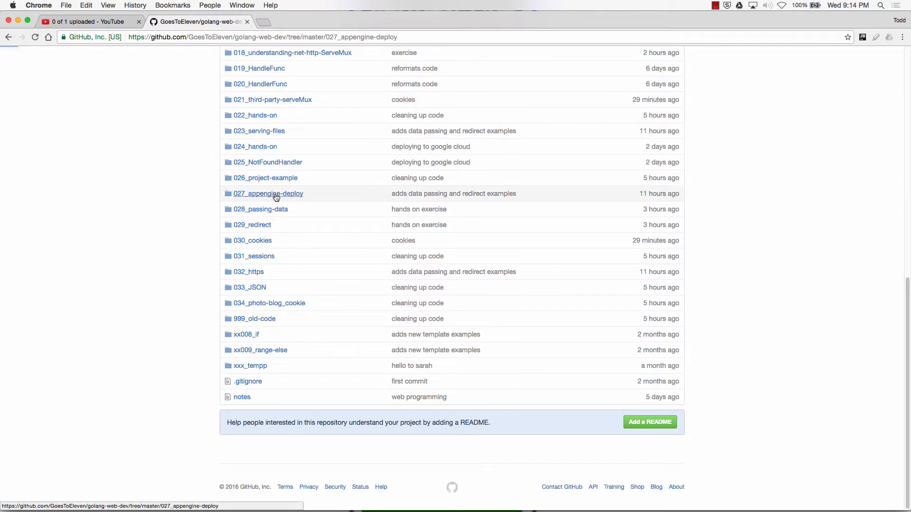
# Read the README's 'deploying to Google Cloud' steps down to the DNS note.
pyautogui.click(267, 193)
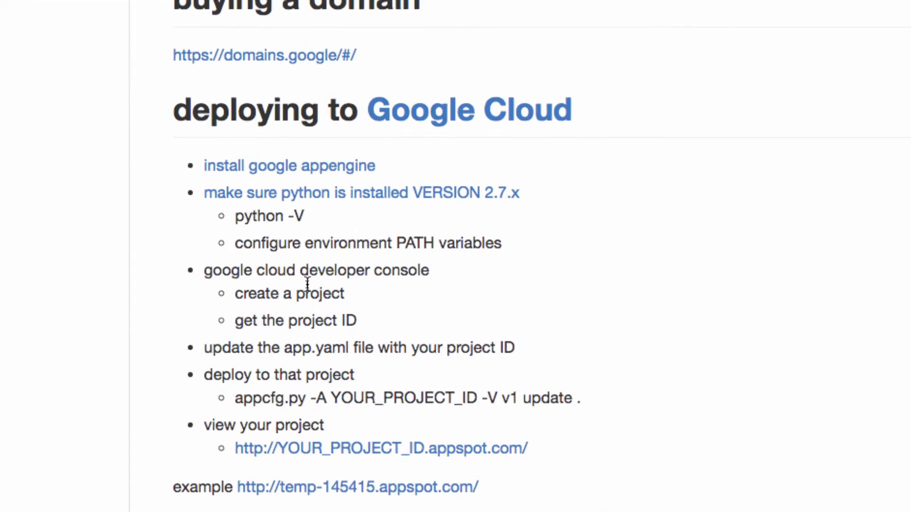
pyautogui.scroll(-3)
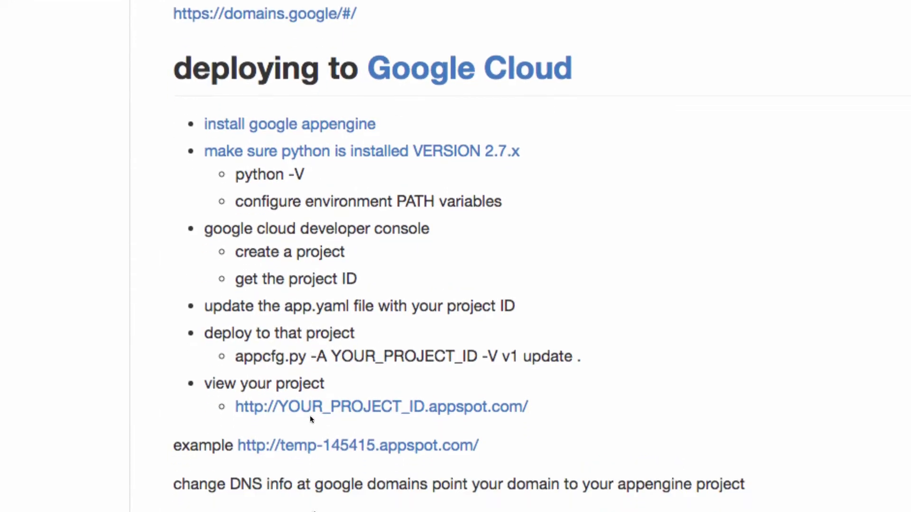
pyautogui.scroll(-3)
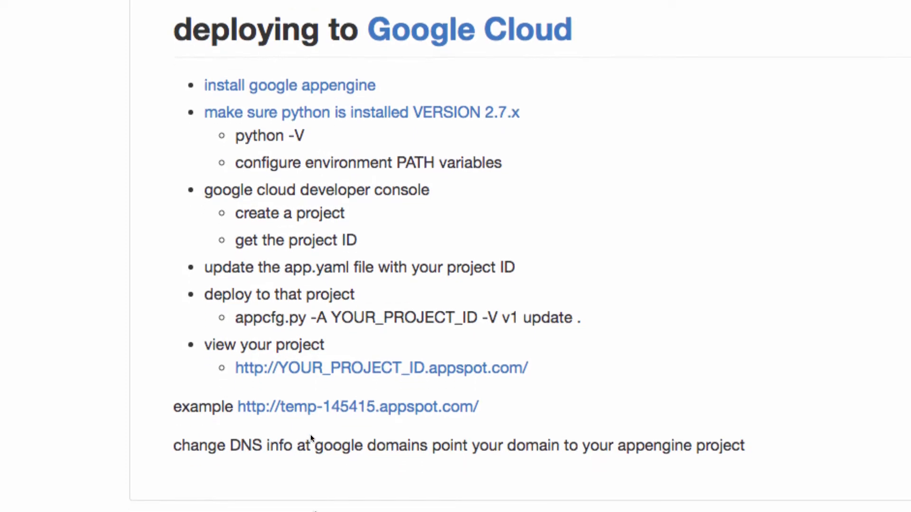
pyautogui.moveTo(314, 89)
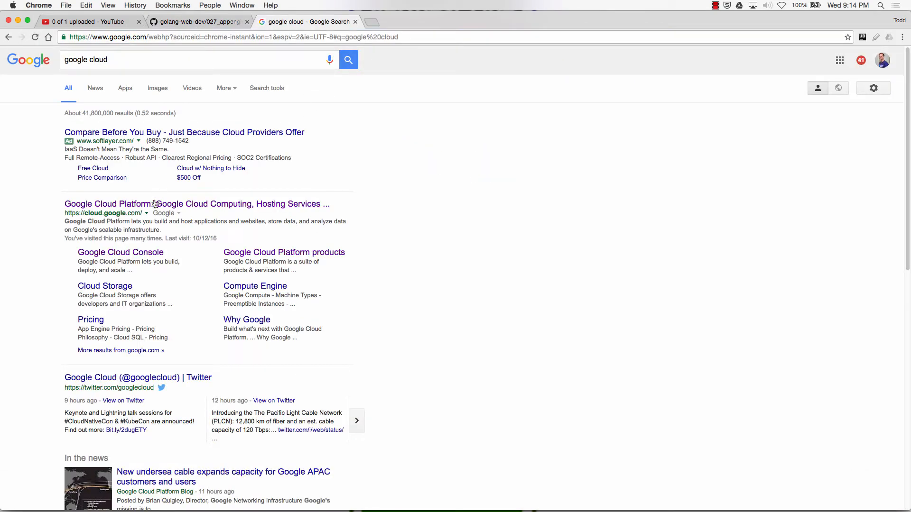
# From search results, reach Google Cloud's Products listing and open App Engine under Compute.
pyautogui.click(114, 204)
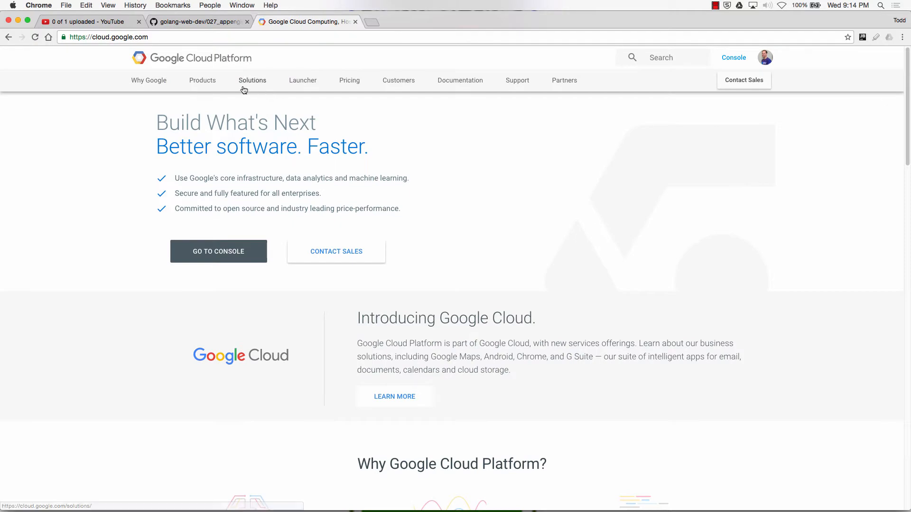
pyautogui.click(202, 79)
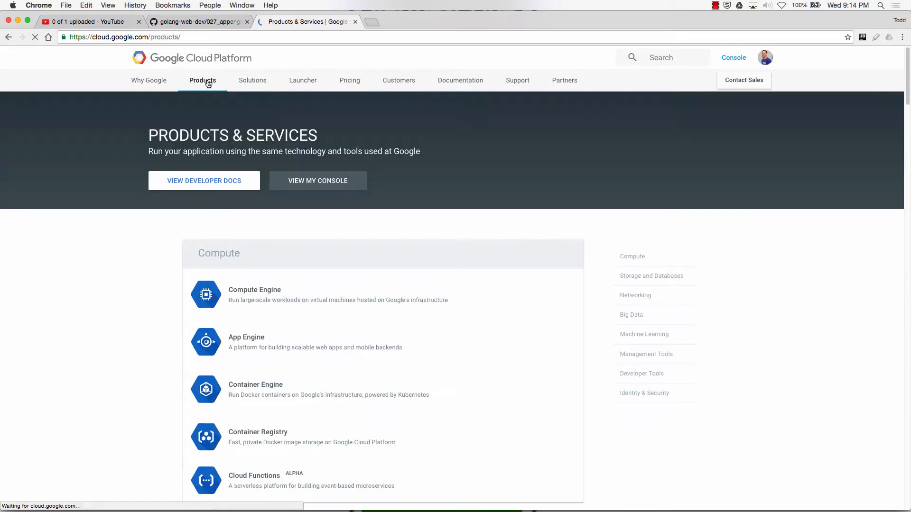
pyautogui.scroll(-3)
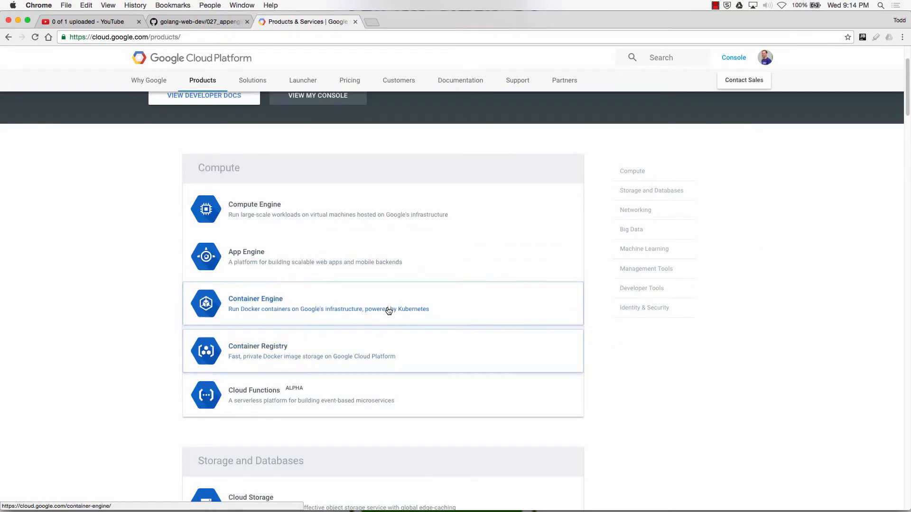
pyautogui.moveTo(551, 254)
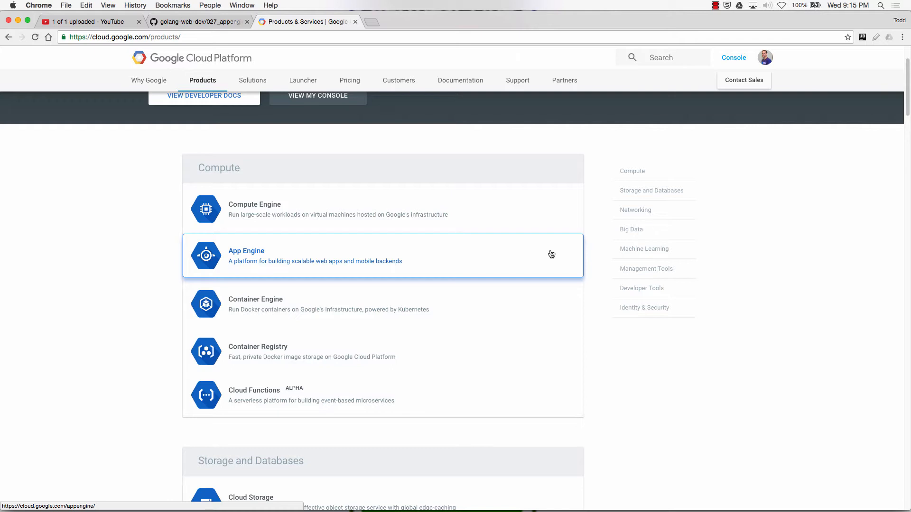
pyautogui.click(245, 251)
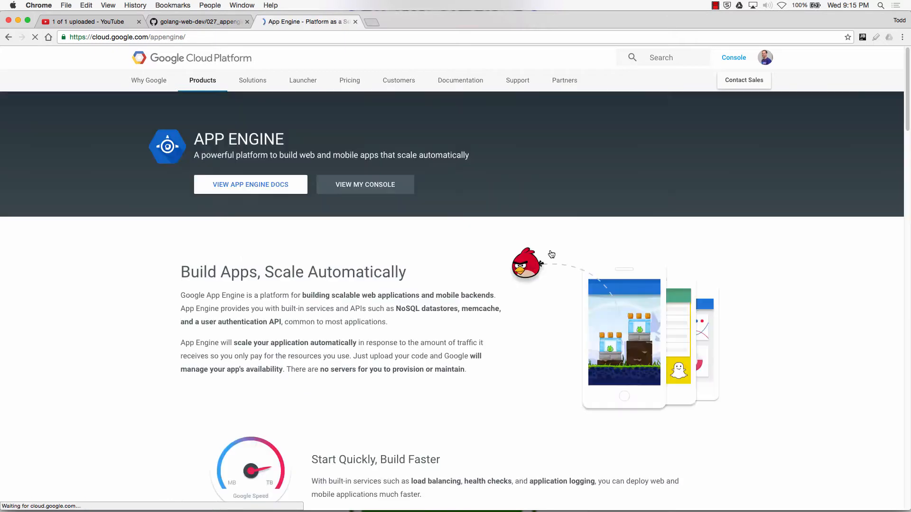
pyautogui.moveTo(262, 189)
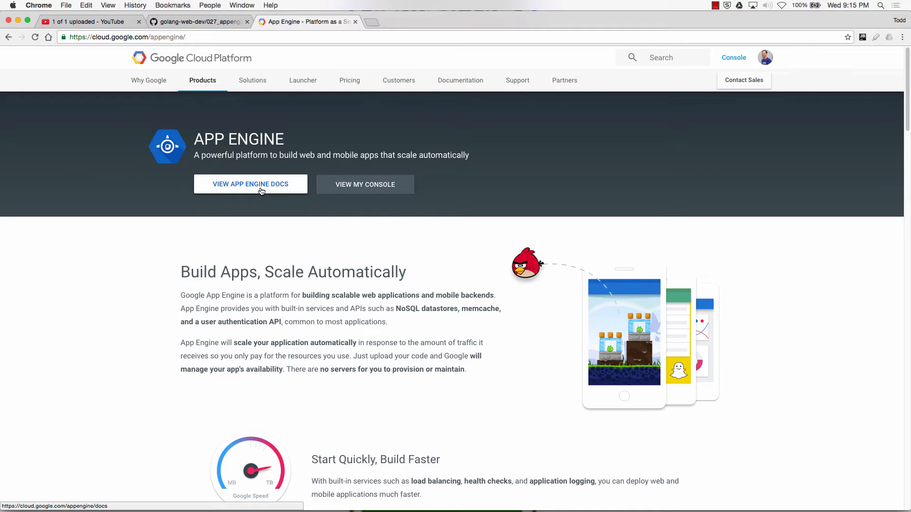
# Open App Engine docs, the Go Standard Environment docs, and its Quickstart guide.
pyautogui.click(250, 184)
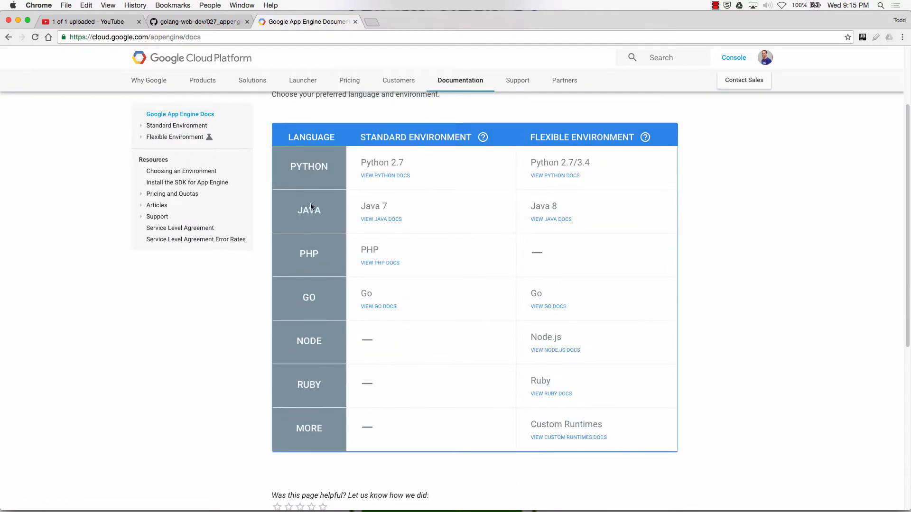
pyautogui.moveTo(313, 336)
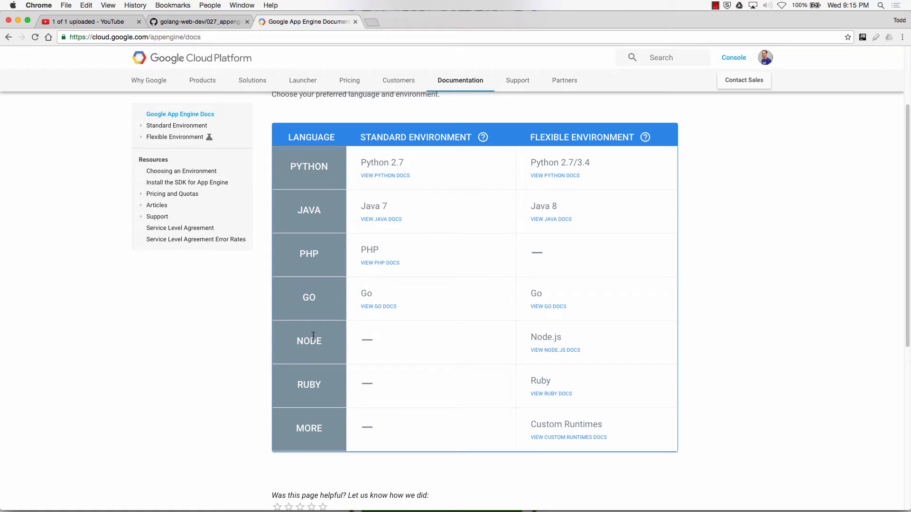
pyautogui.moveTo(542, 308)
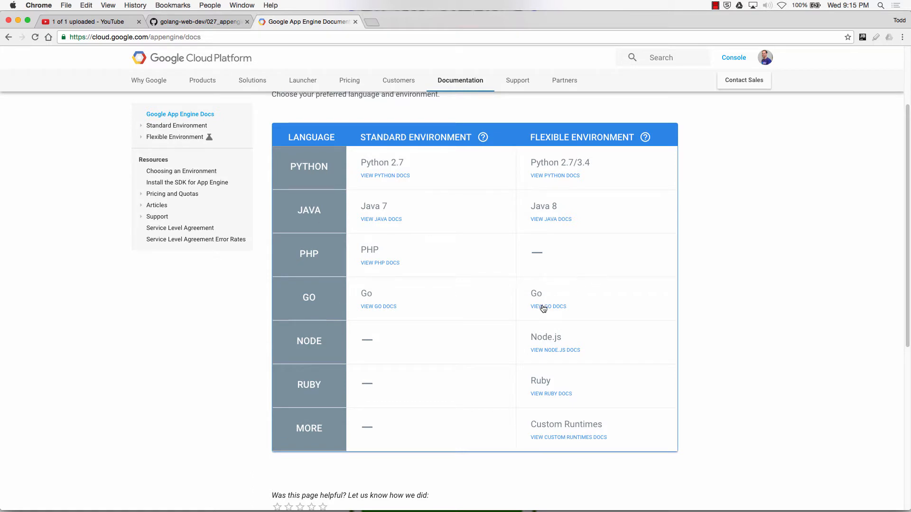
pyautogui.moveTo(535, 309)
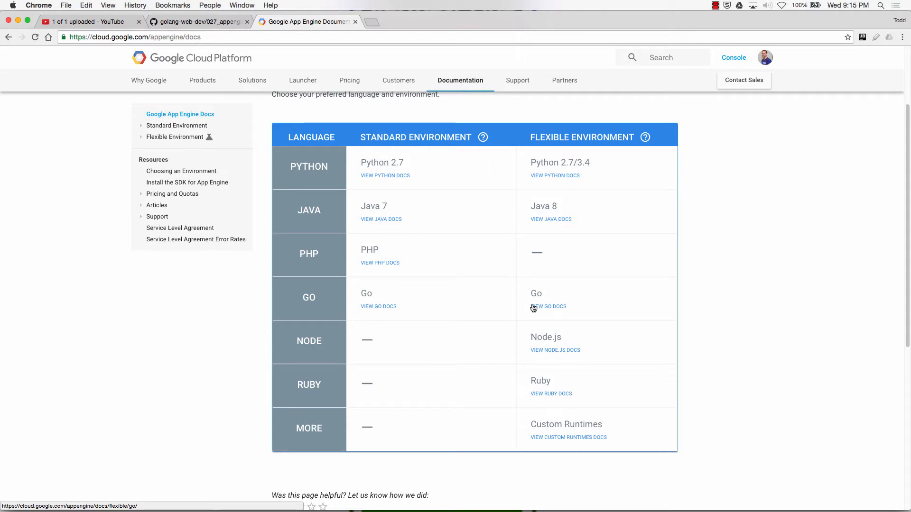
pyautogui.moveTo(308, 281)
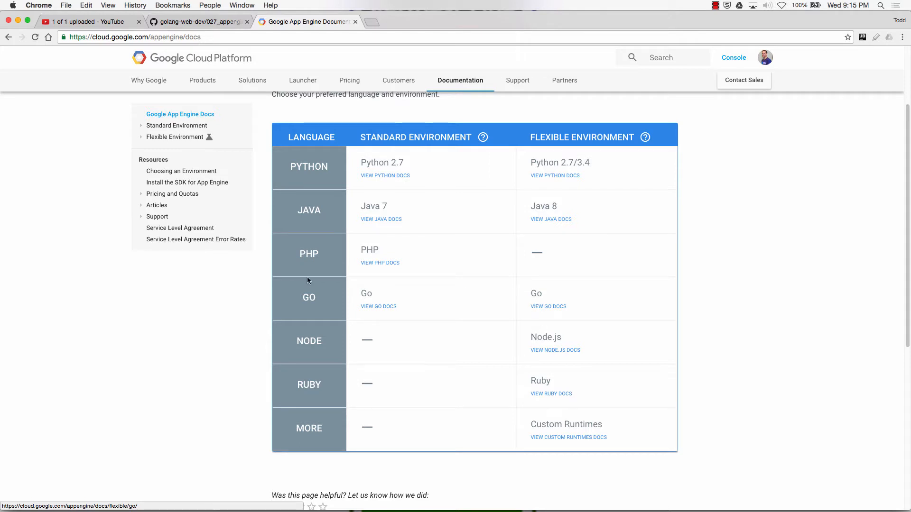
pyautogui.moveTo(371, 307)
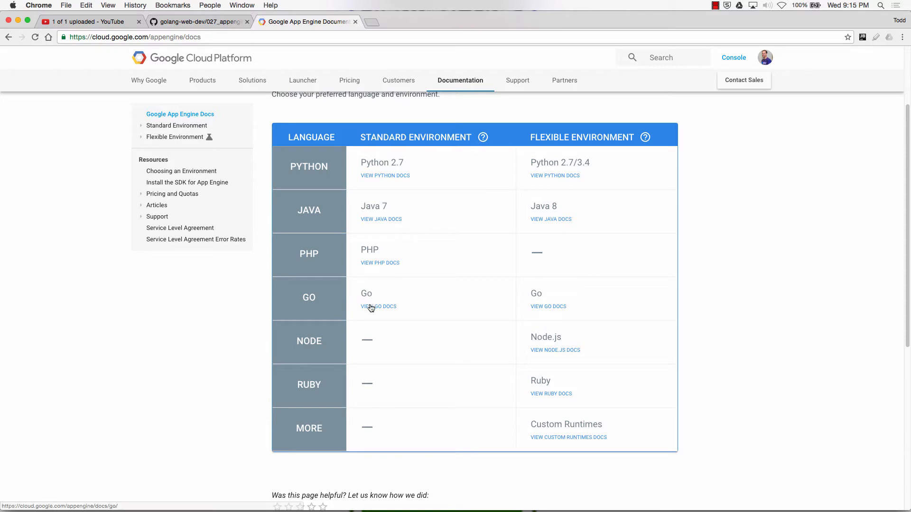
pyautogui.click(378, 306)
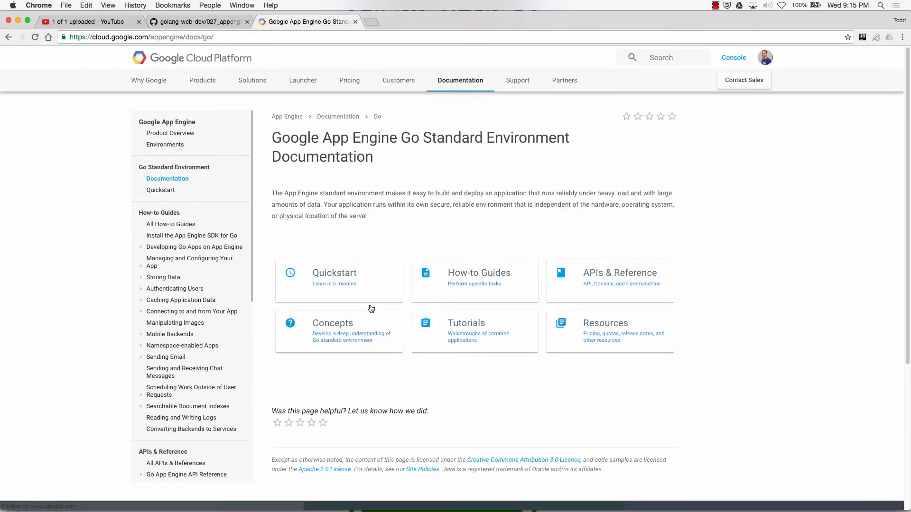
pyautogui.moveTo(356, 287)
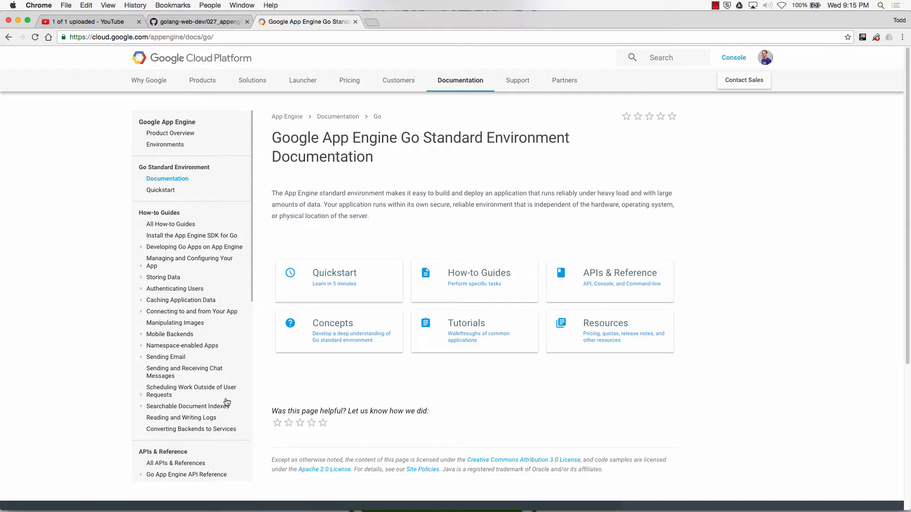
pyautogui.click(334, 285)
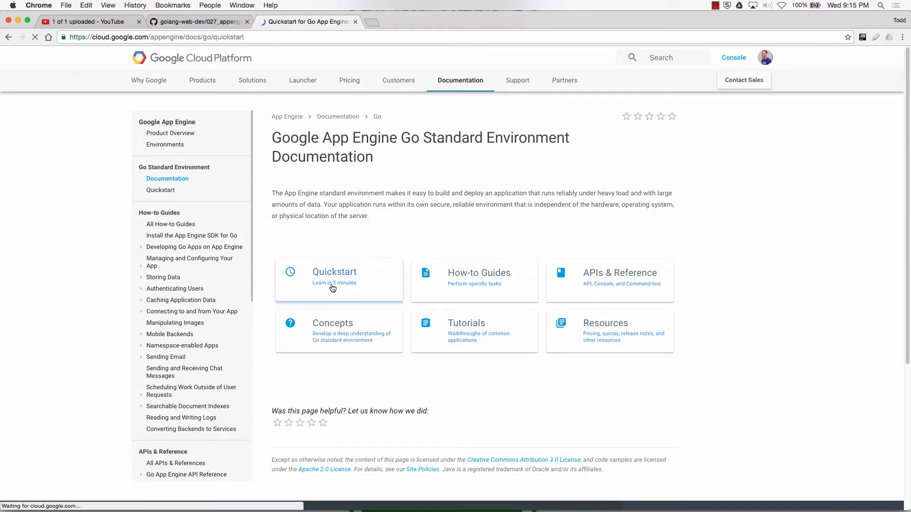
pyautogui.click(334, 271)
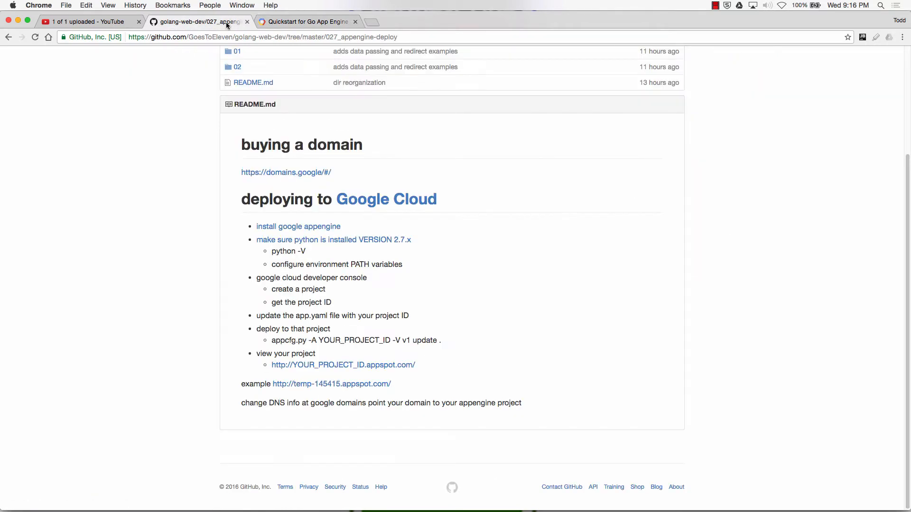
pyautogui.moveTo(307, 229)
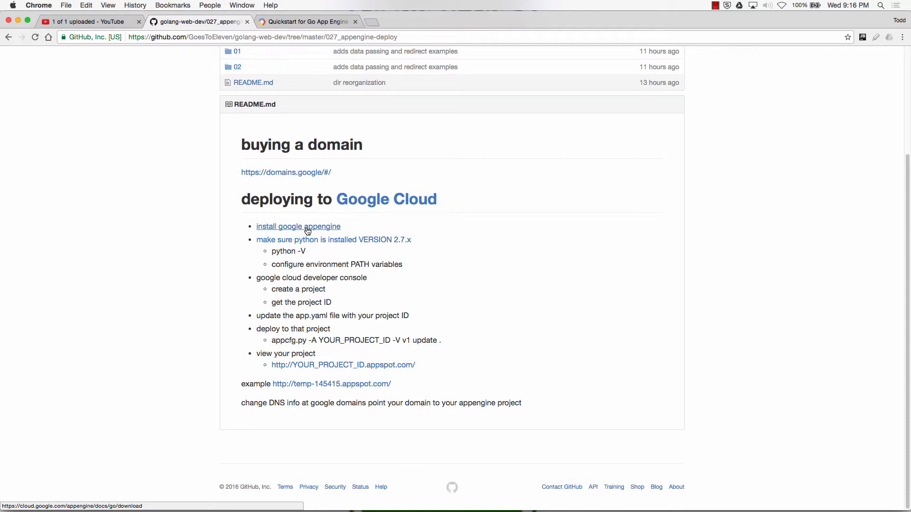
pyautogui.moveTo(307, 226)
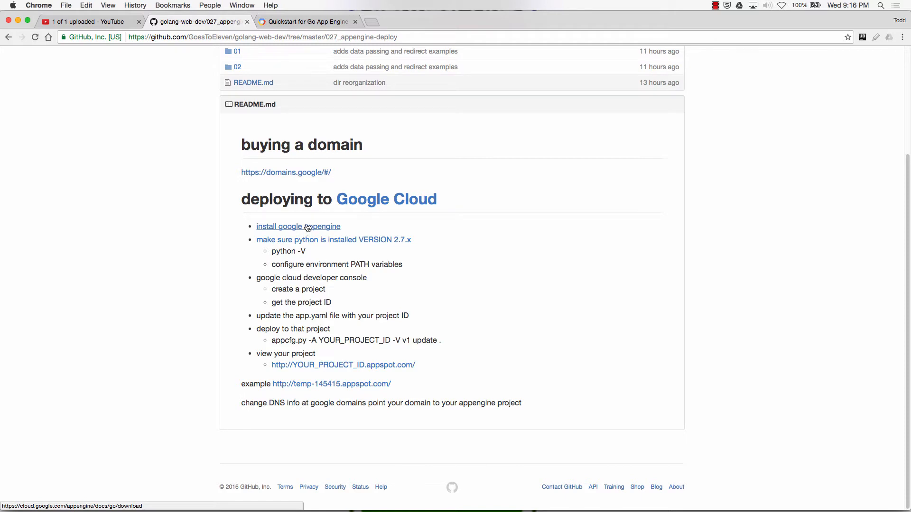
pyautogui.moveTo(306, 223)
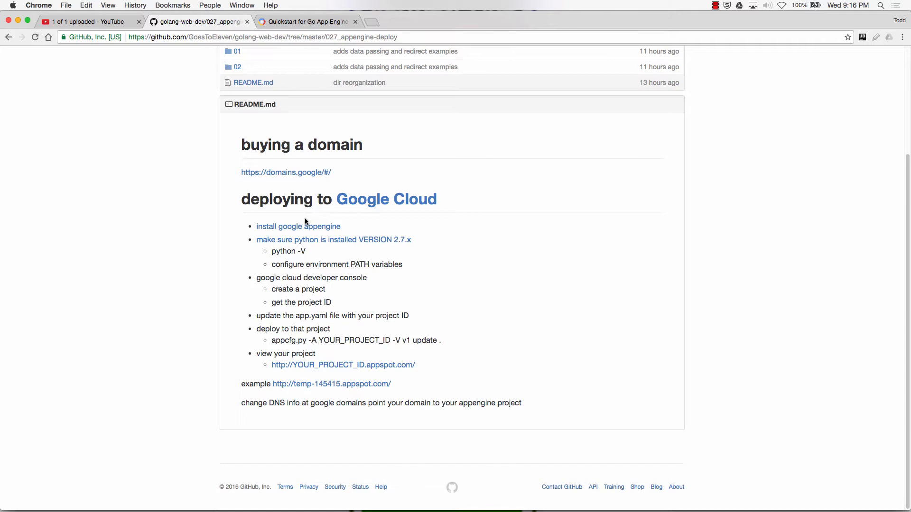
pyautogui.moveTo(305, 219)
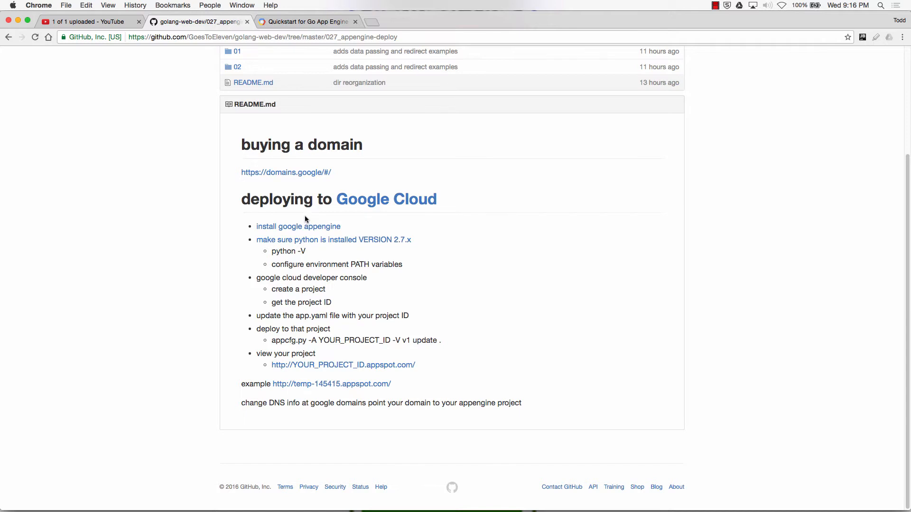
# Bring a Finder window to the front over the GitHub README.
pyautogui.press('Cmd+Tab')
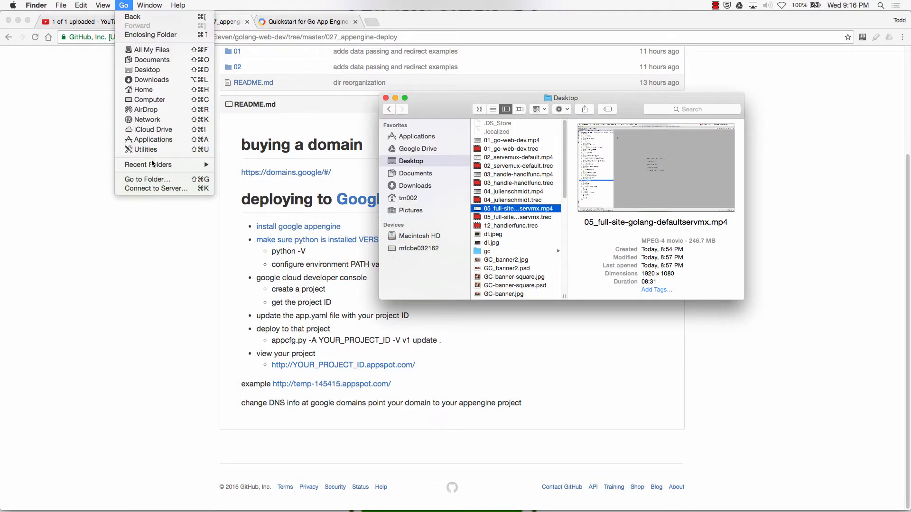
# Go to /usr/local/go_appengine in Finder to show SDK files such as goapp and appcfg.py.
pyautogui.click(146, 179)
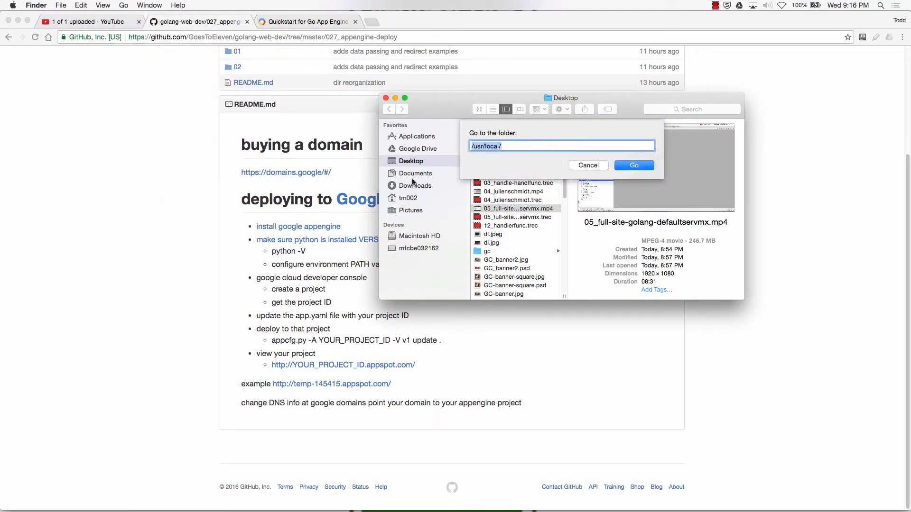
pyautogui.click(634, 165)
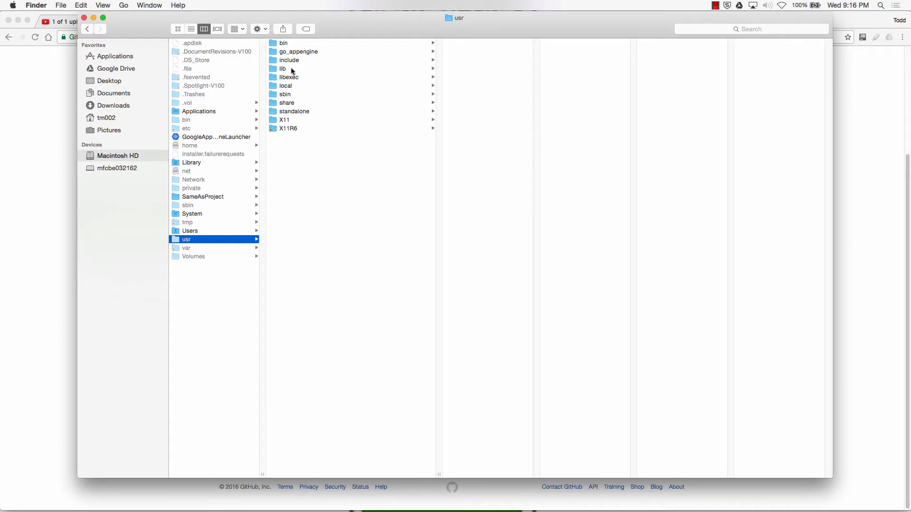
pyautogui.click(285, 85)
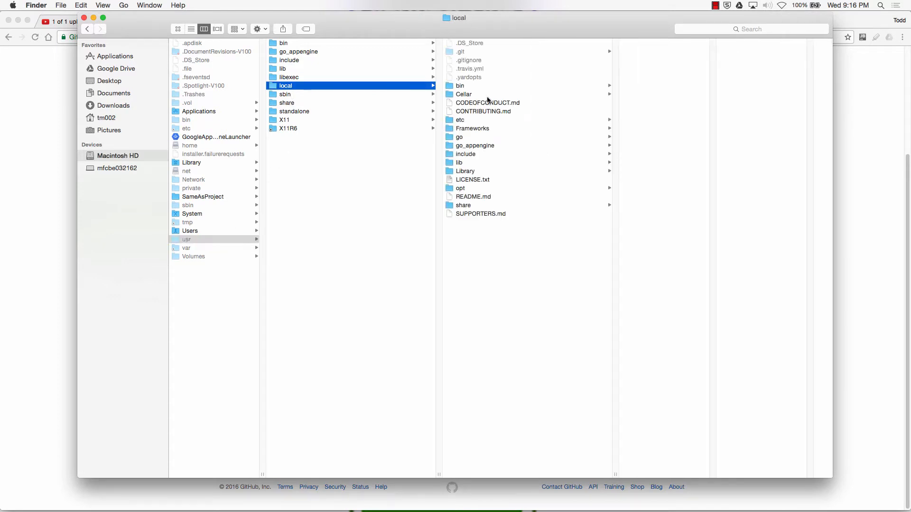
pyautogui.click(474, 145)
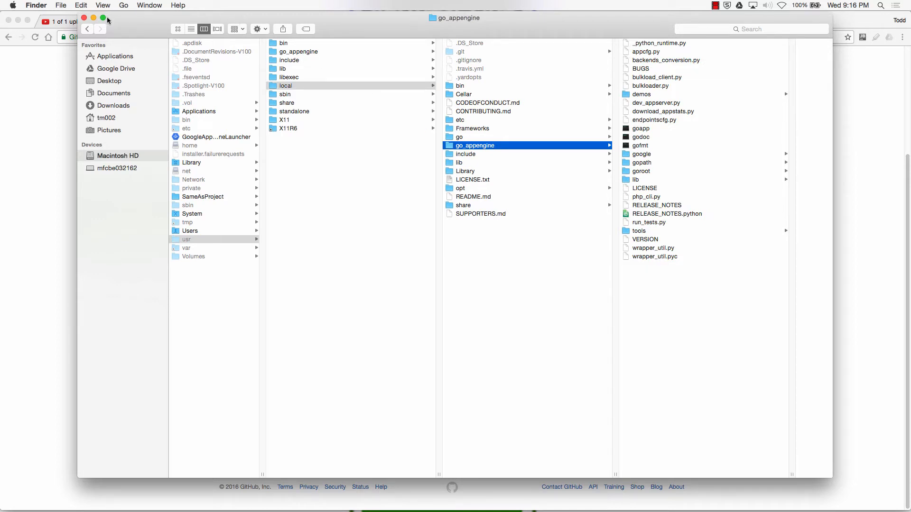
pyautogui.press('cmd+tab')
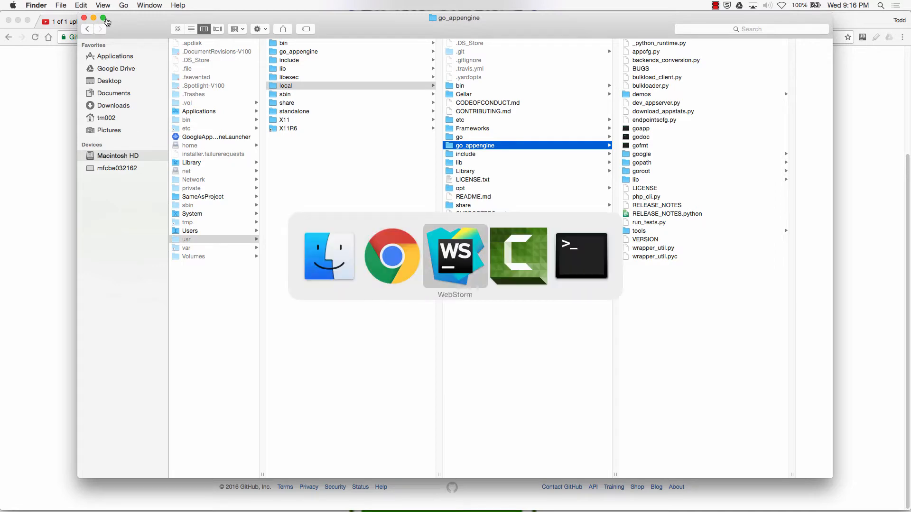
# Run echo $PATH in Terminal and pick out the /usr/local/go_appengine entry.
pyautogui.click(581, 256)
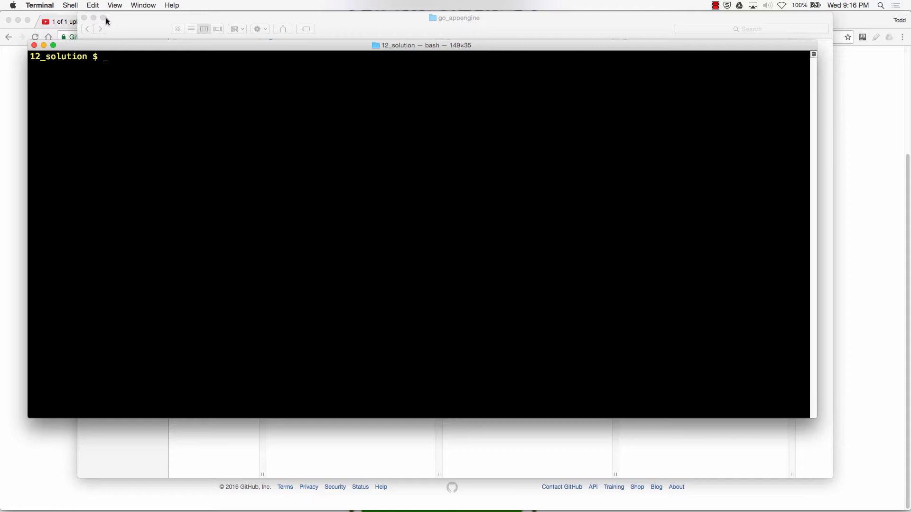
pyautogui.write('echo $PATH')
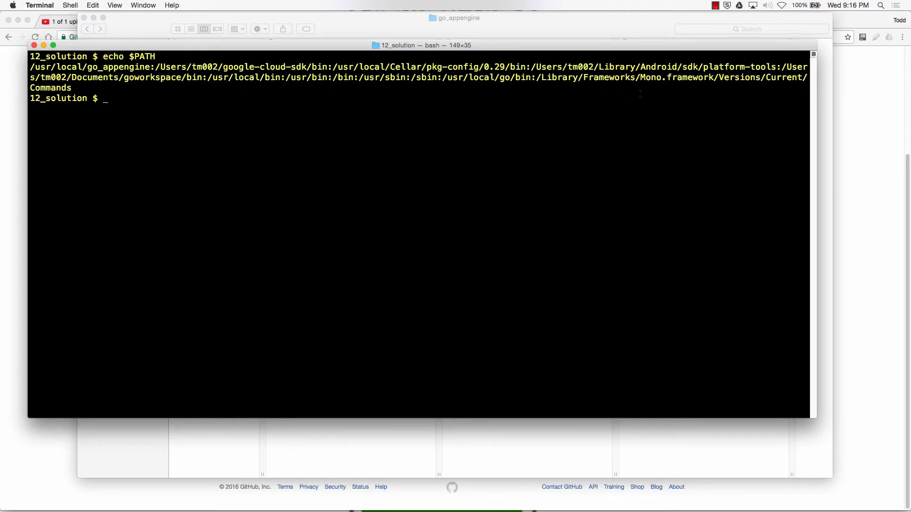
pyautogui.moveTo(603, 67); pyautogui.dragTo(293, 77)
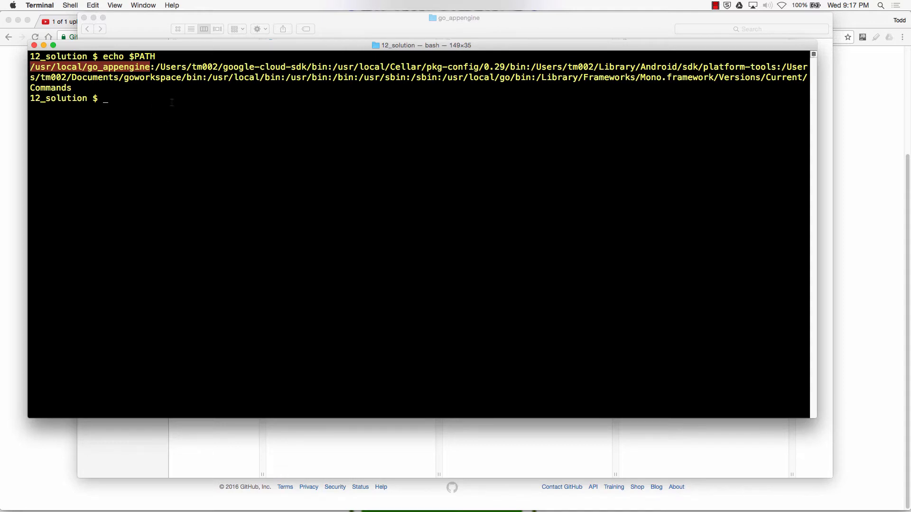
# Check the installed Python version with python -V, then return to the deploy notes.
pyautogui.write('python -V')
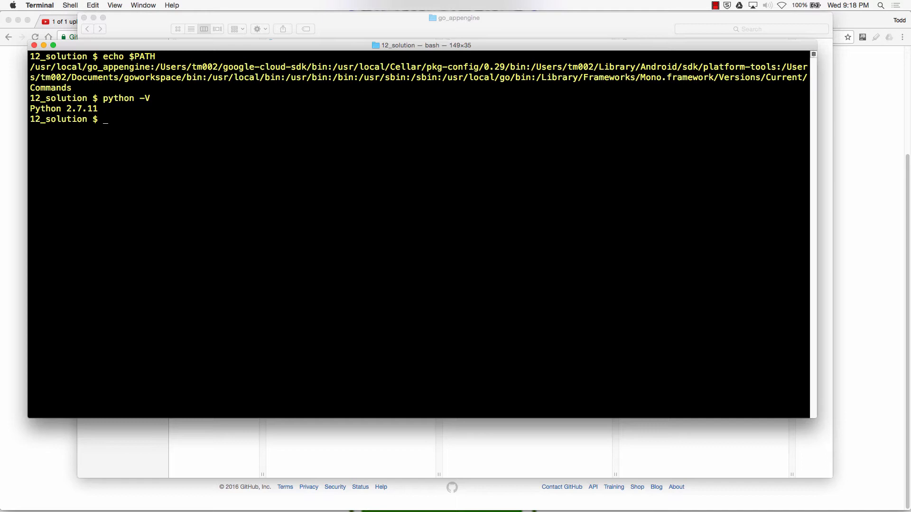
pyautogui.press('Cmd+Tab')
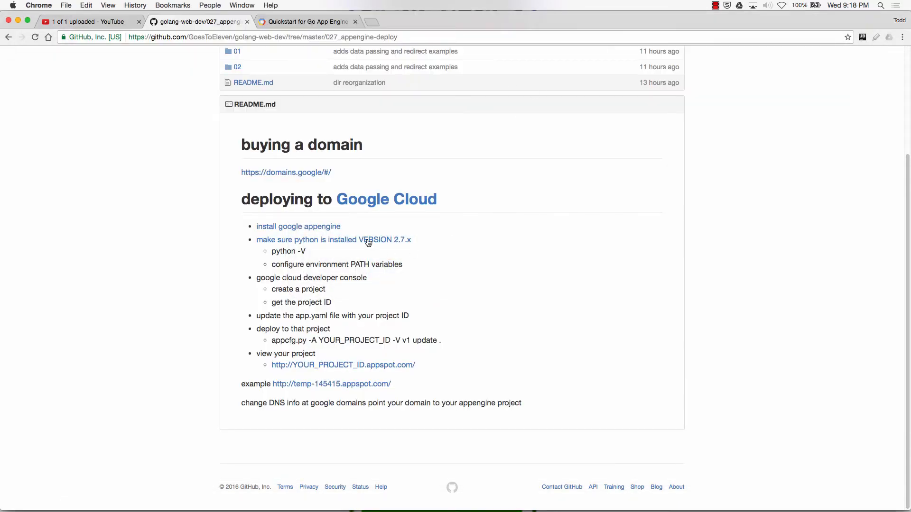
pyautogui.moveTo(278, 251)
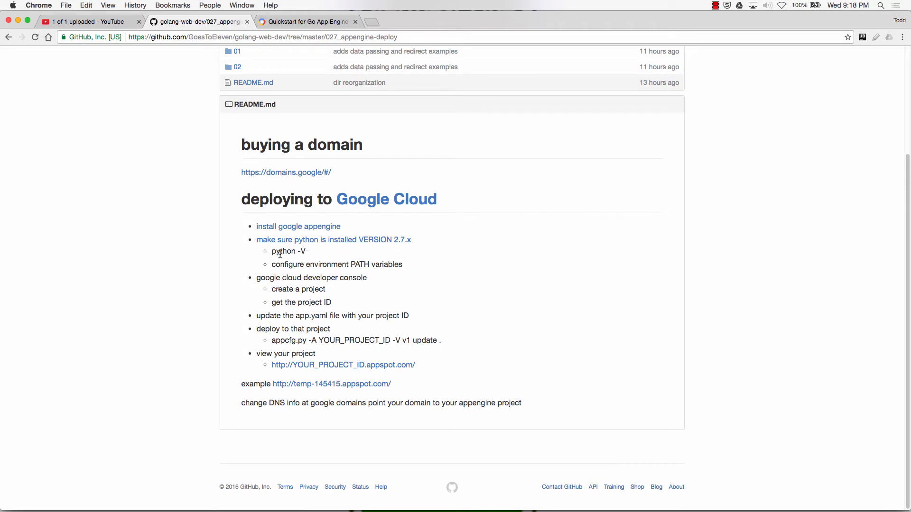
# Search Google for the developer console and land on the Google Cloud Console dashboard.
pyautogui.moveTo(308, 264); pyautogui.dragTo(402, 265)
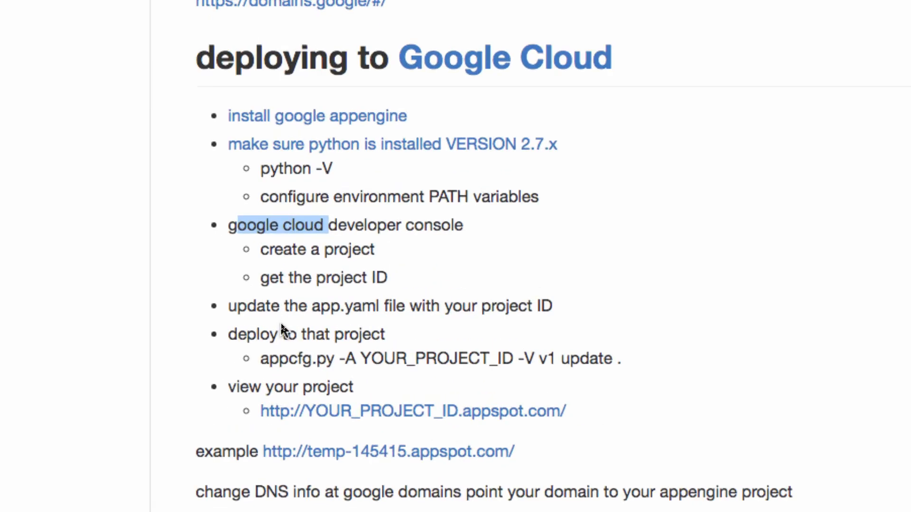
pyautogui.scroll(3)
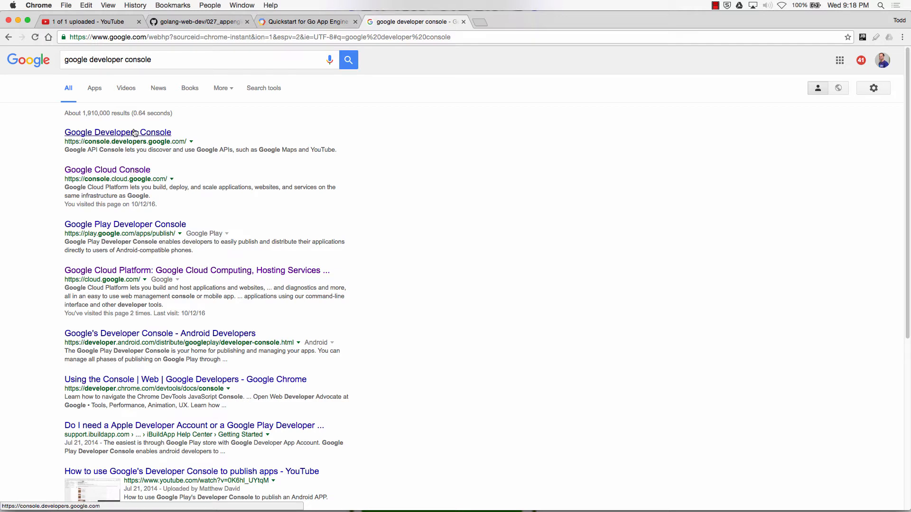
pyautogui.click(134, 132)
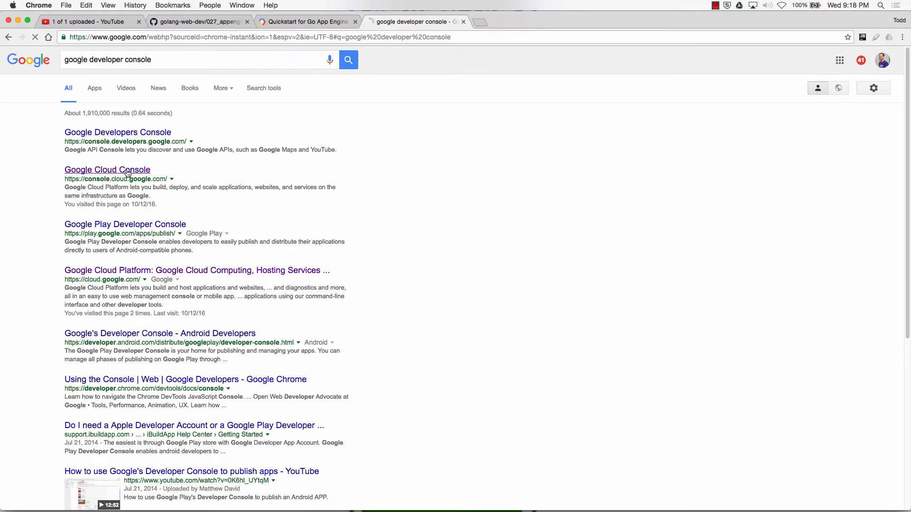
pyautogui.click(107, 170)
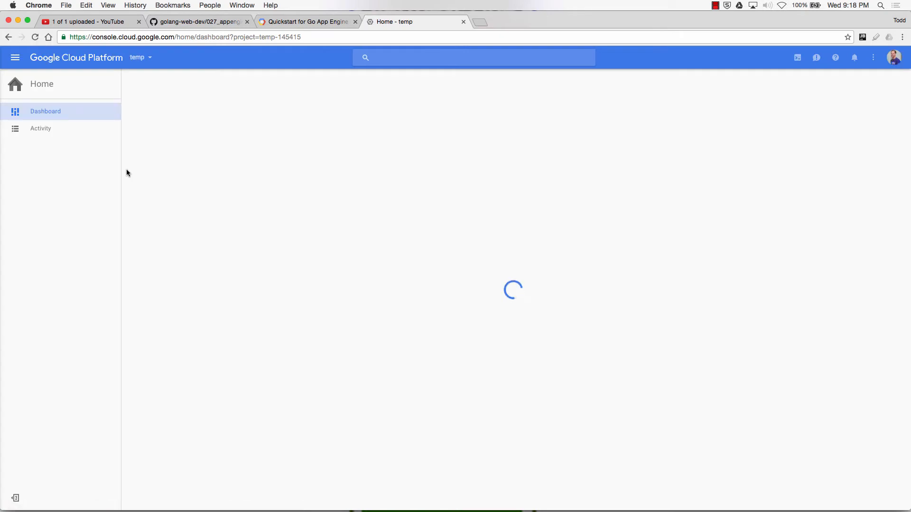
# Keep project temp selected and pick out its project ID temp-145415 on the dashboard.
pyautogui.click(140, 57)
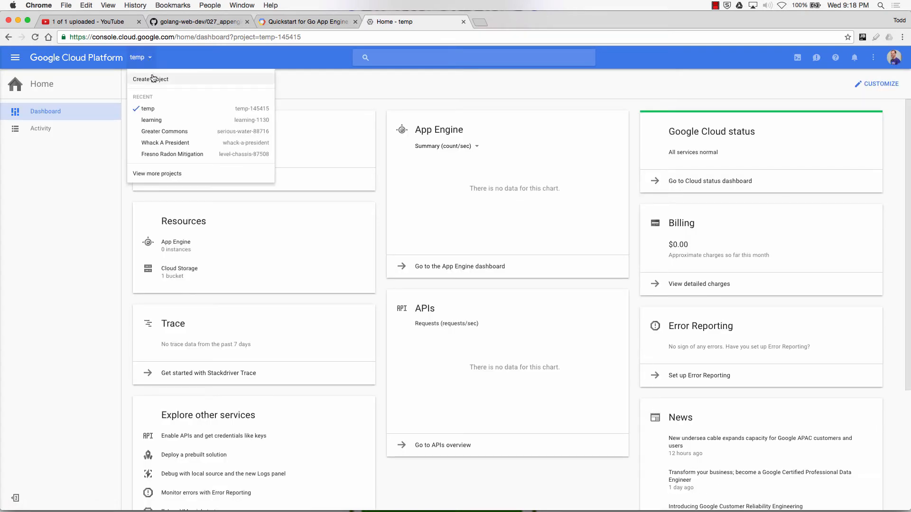
pyautogui.moveTo(153, 110)
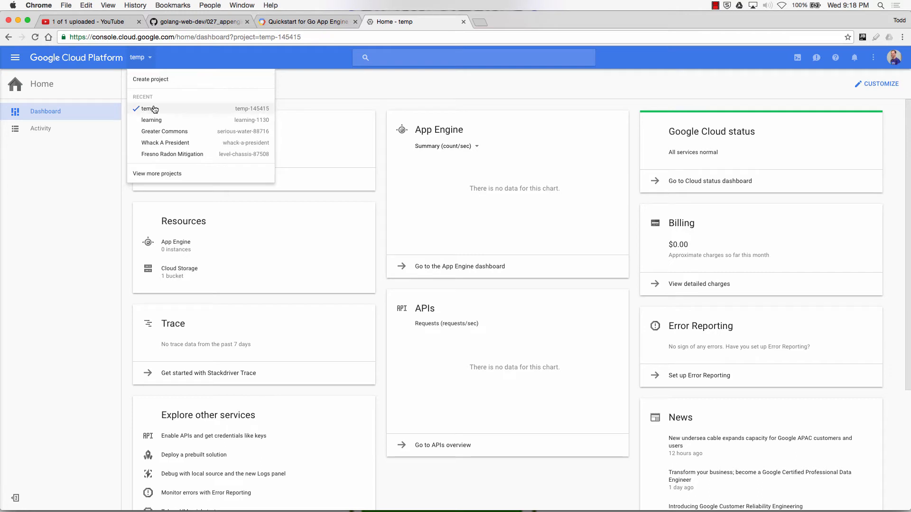
pyautogui.click(147, 108)
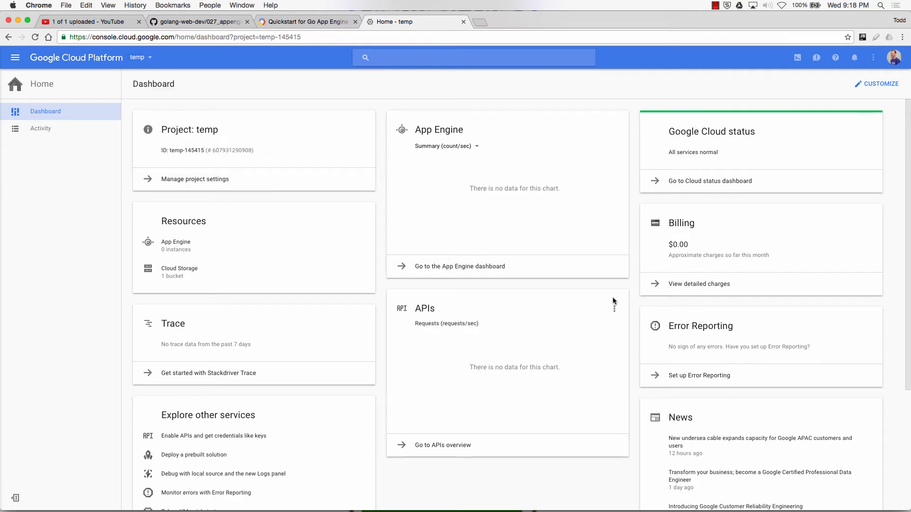
pyautogui.moveTo(215, 133)
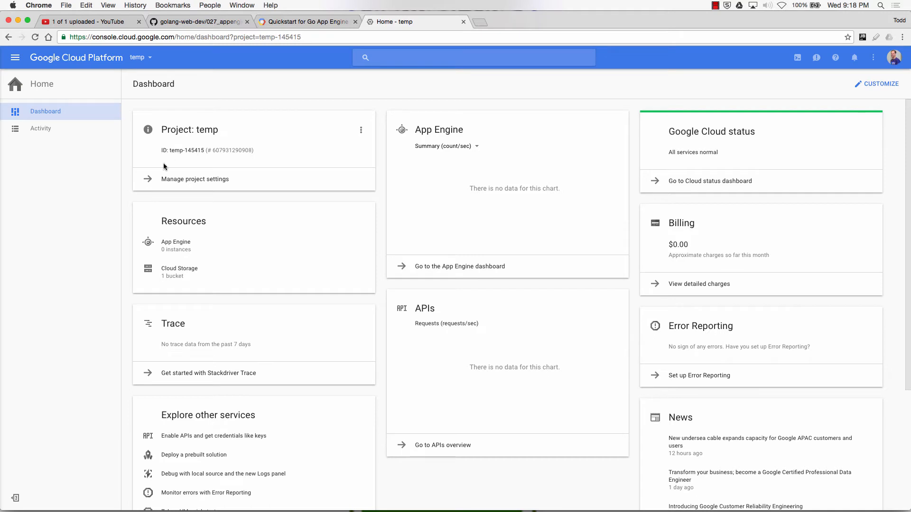
pyautogui.doubleClick(192, 150)
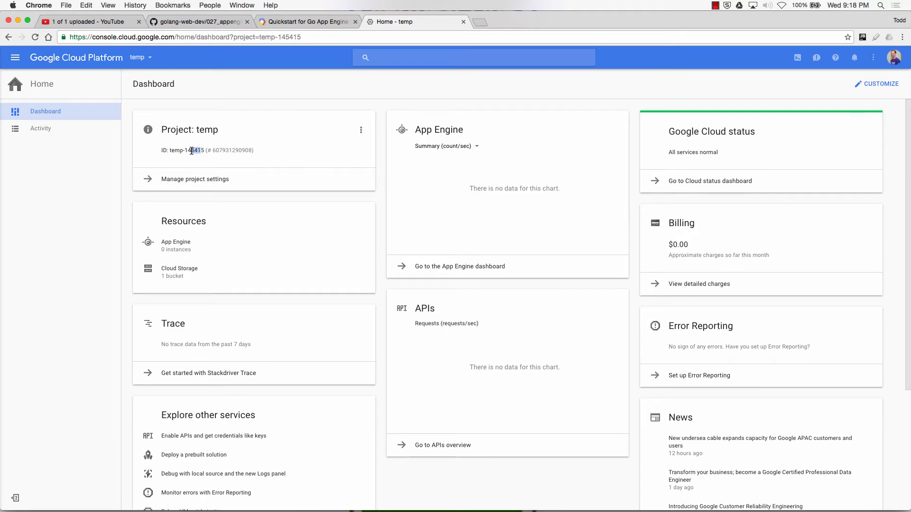
pyautogui.doubleClick(176, 150)
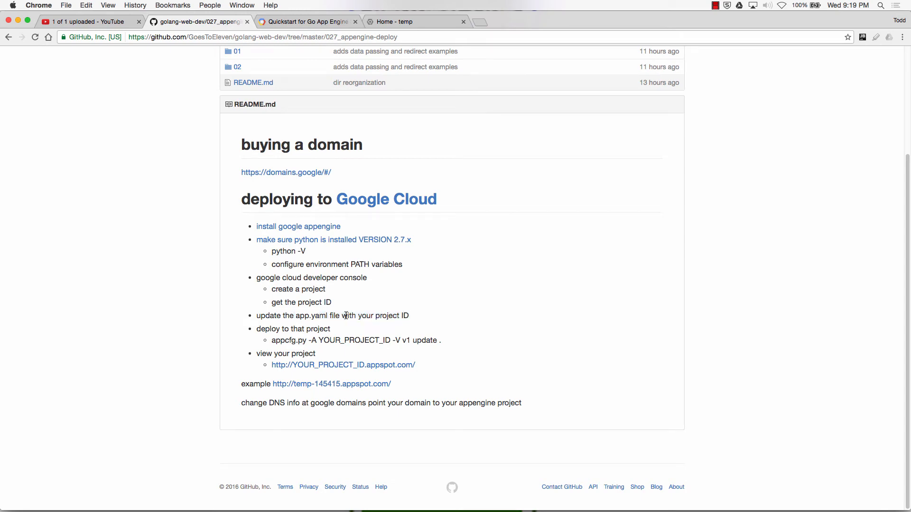
# Check in WebStorm that 027_appengine-deploy/02/app.yaml sets application to temp-145415.
pyautogui.press('Cmd+Tab')
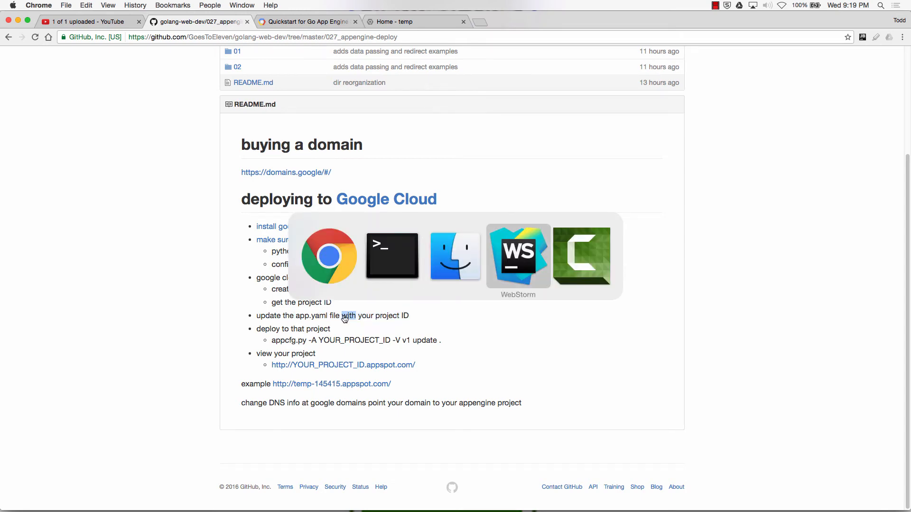
pyautogui.click(518, 256)
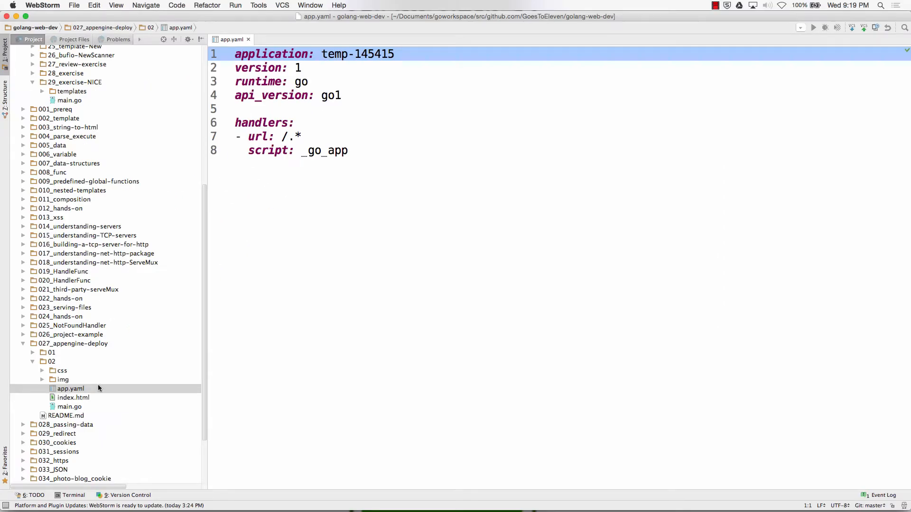
pyautogui.click(395, 54)
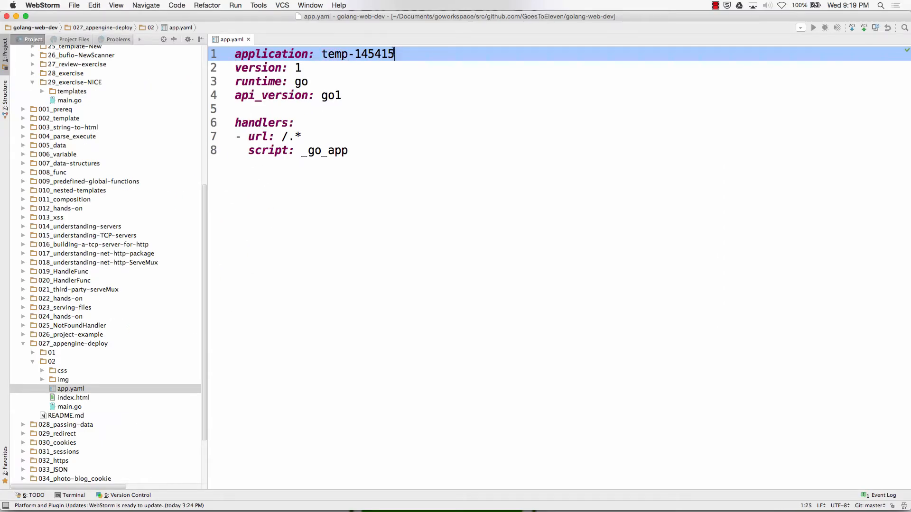
pyautogui.doubleClick(357, 54)
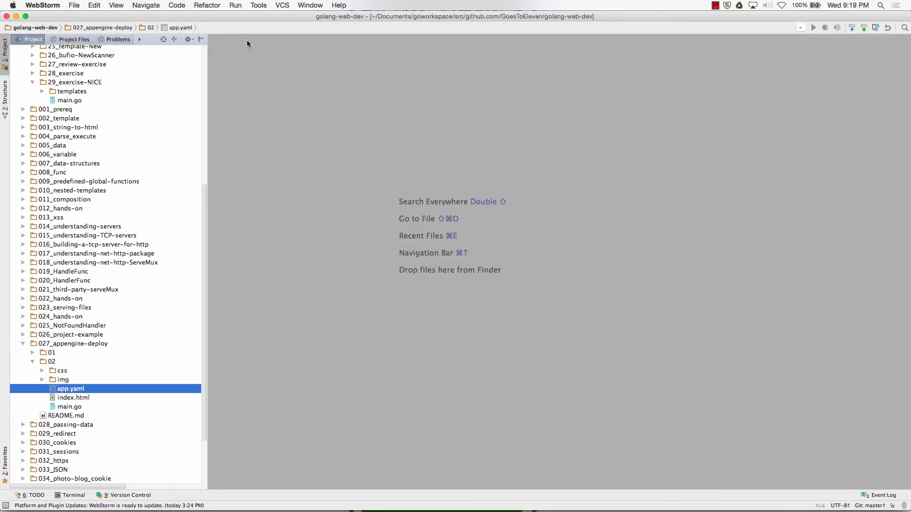
pyautogui.doubleClick(69, 406)
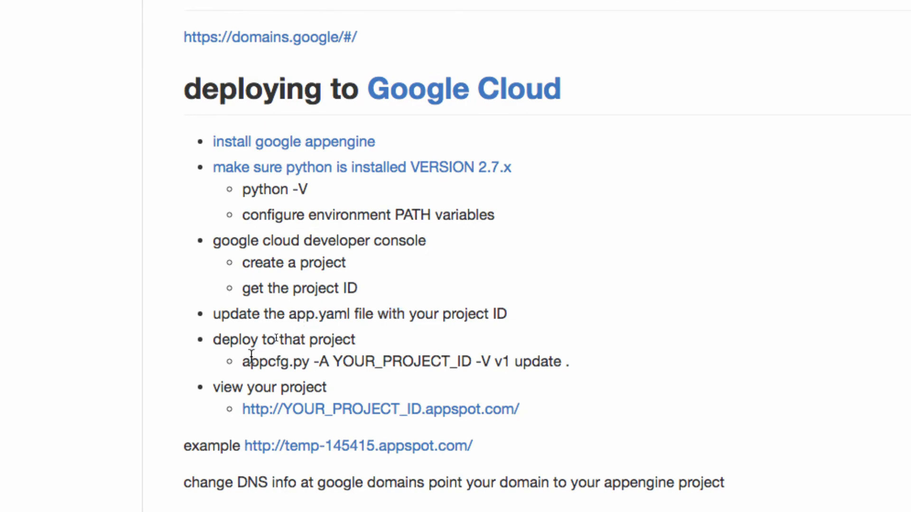
# Select the appcfg.py update command in the README and review the Go App Engine Quickstart.
pyautogui.moveTo(243, 360); pyautogui.dragTo(567, 360)
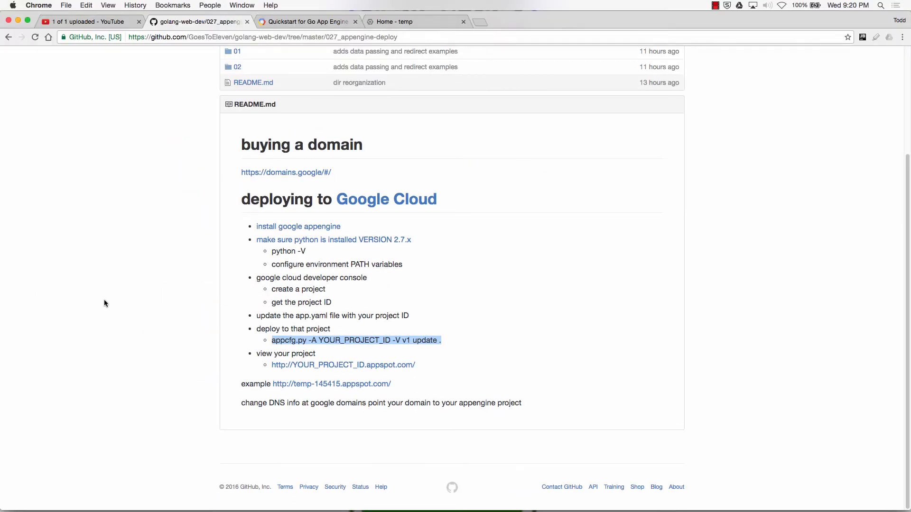
pyautogui.click(305, 22)
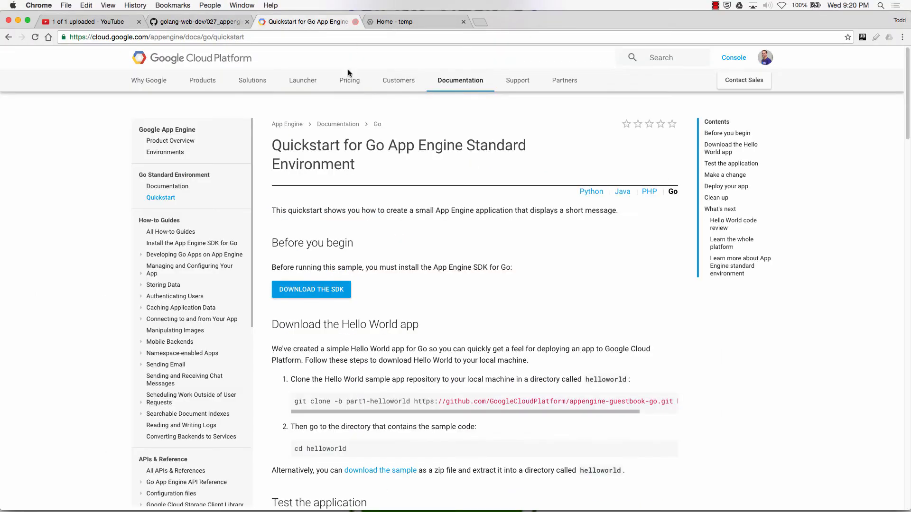
pyautogui.scroll(-3)
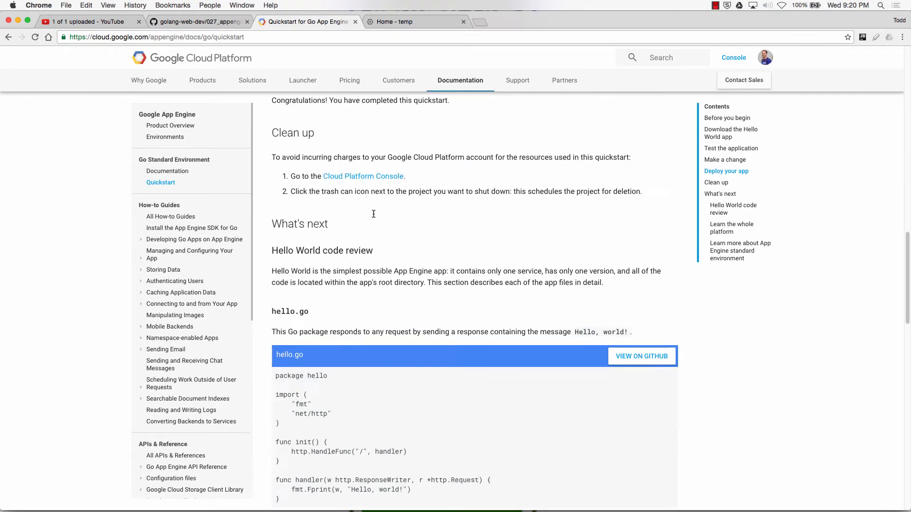
pyautogui.scroll(-3)
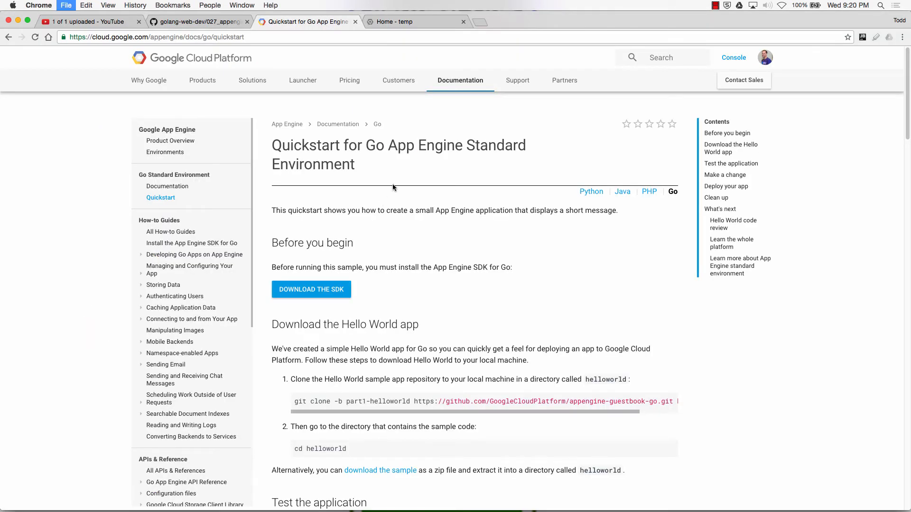
# In the omnibox, replace YOUR_PROJECT_ID in the pasted appcfg.py command with temp-145415.
pyautogui.click(474, 21)
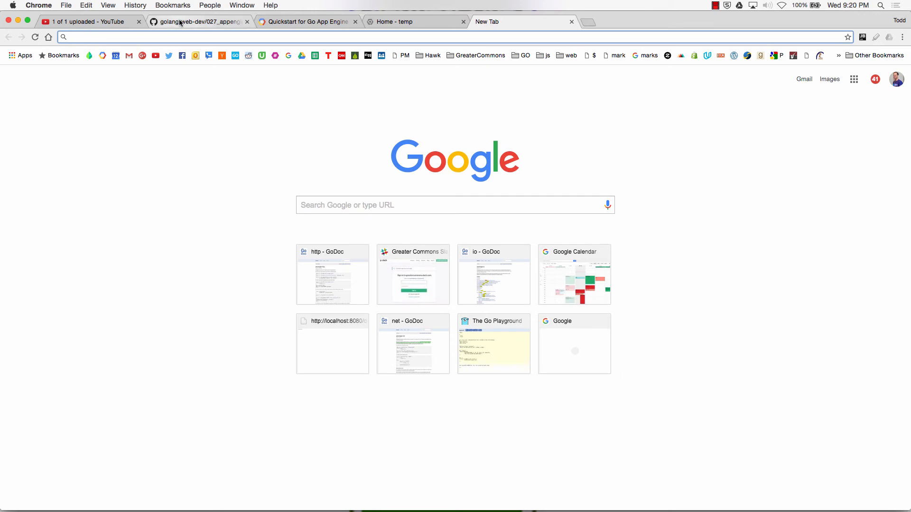
pyautogui.click(197, 21)
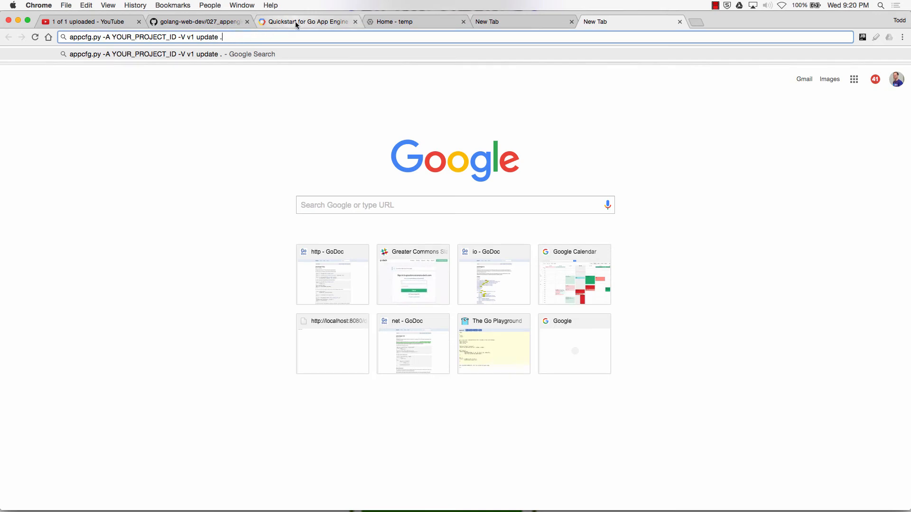
pyautogui.click(197, 20)
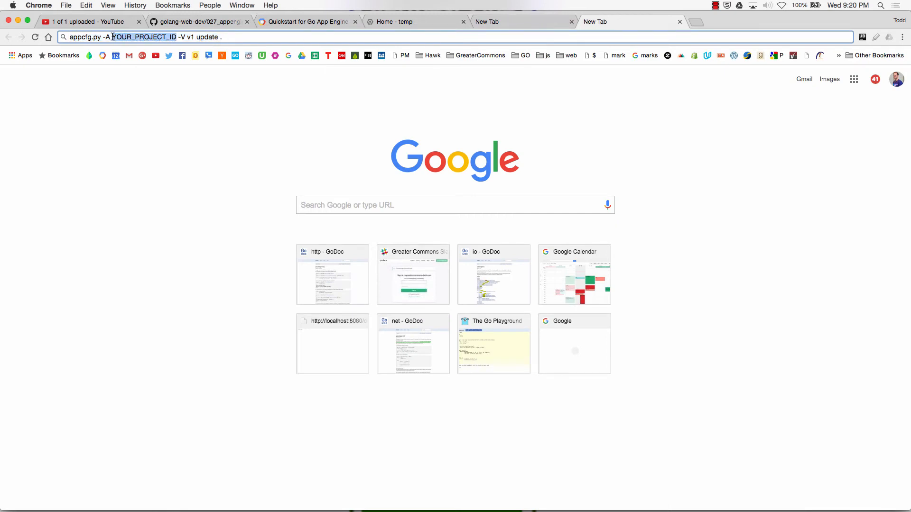
pyautogui.write('temp-145415')
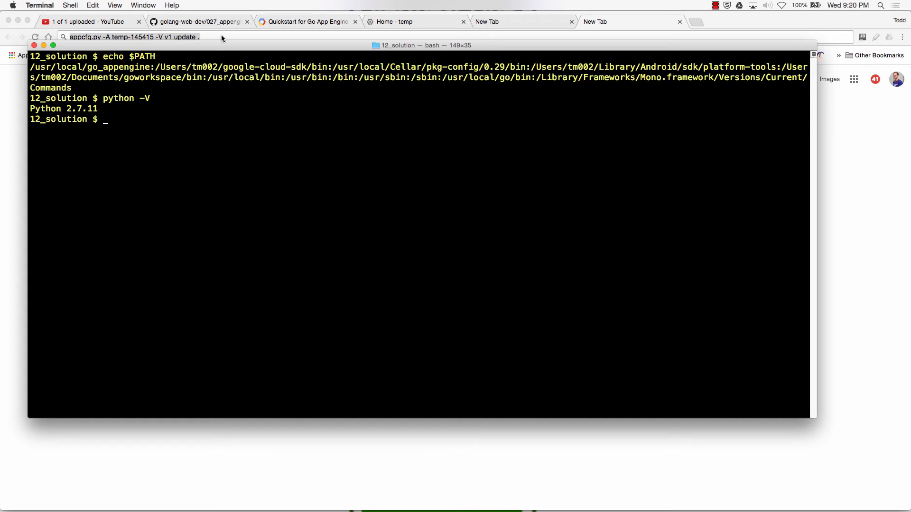
# cd into 027_appengine-deploy/01 and run appcfg.py -A temp-145415 -V v1 update.
pyautogui.write('cd ../../')
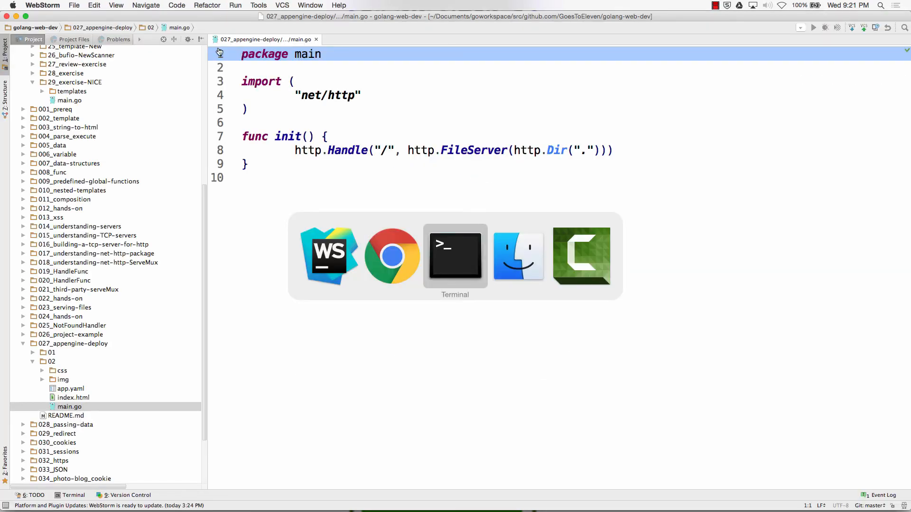
pyautogui.click(454, 256)
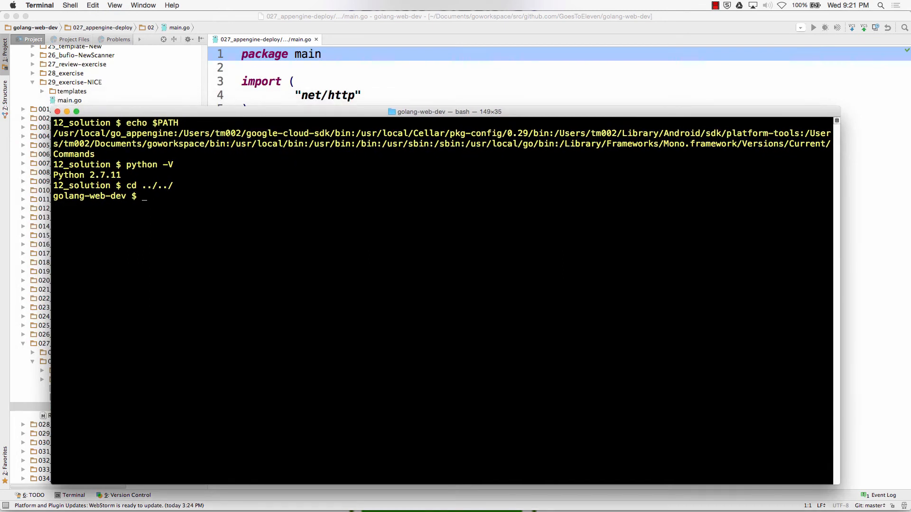
pyautogui.write('cd 027_appengine-deploy/01/')
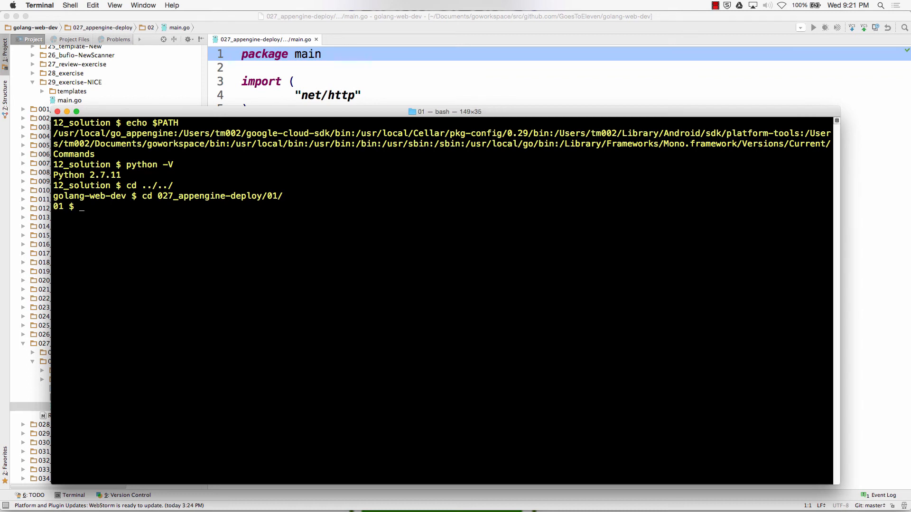
pyautogui.write('appcfg.py -A temp-145415 -V v1 update .')
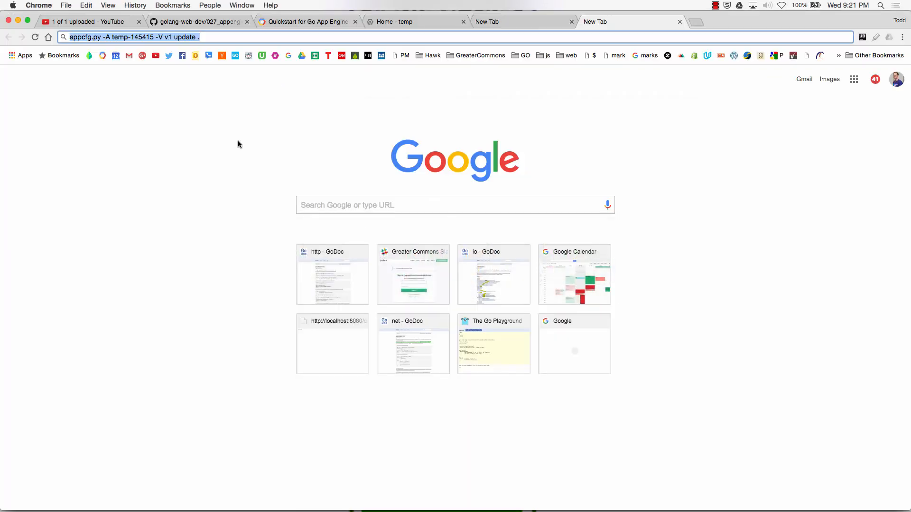
pyautogui.click(197, 22)
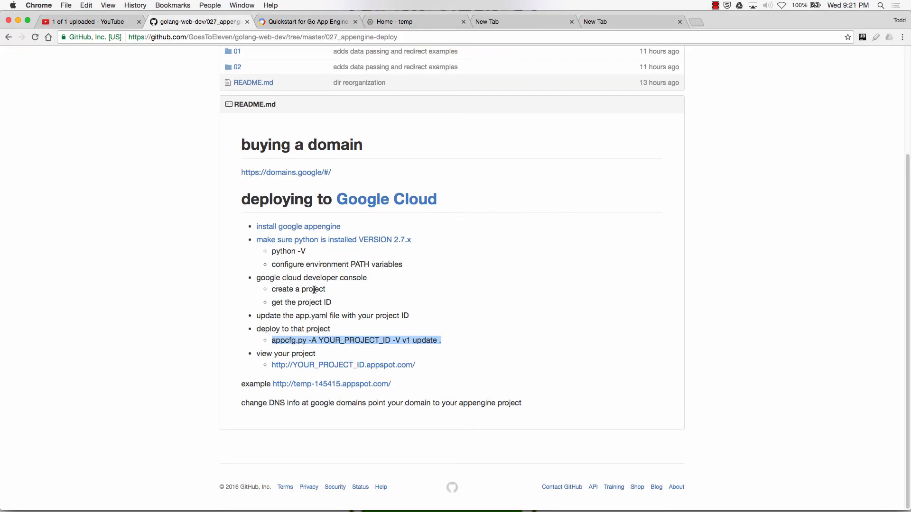
pyautogui.moveTo(307, 370)
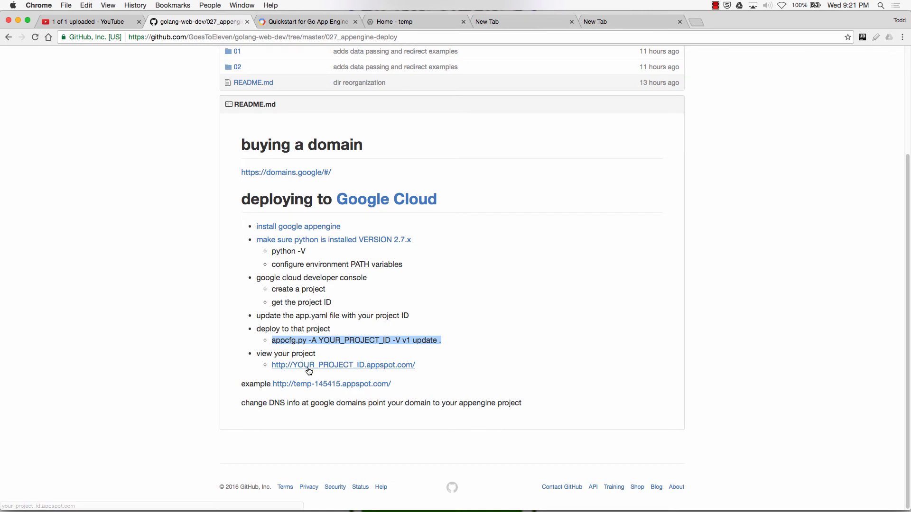
pyautogui.moveTo(327, 388)
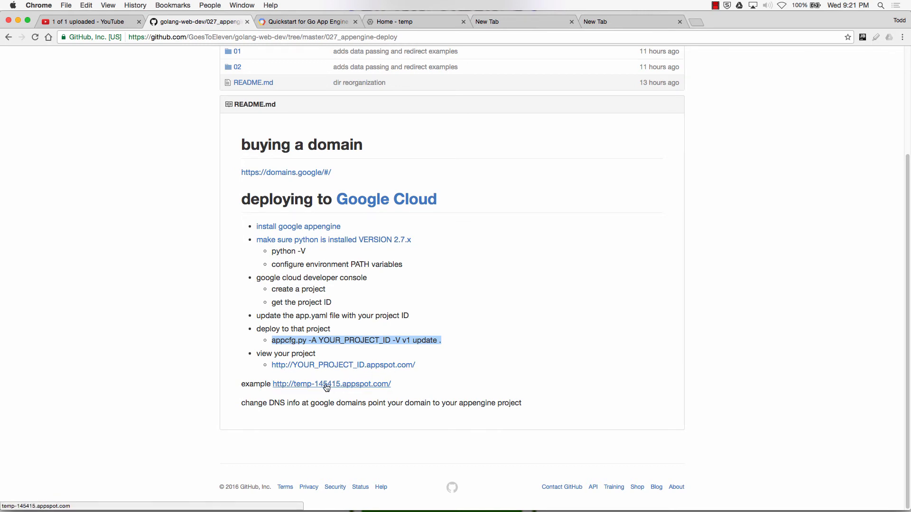
pyautogui.click(331, 384)
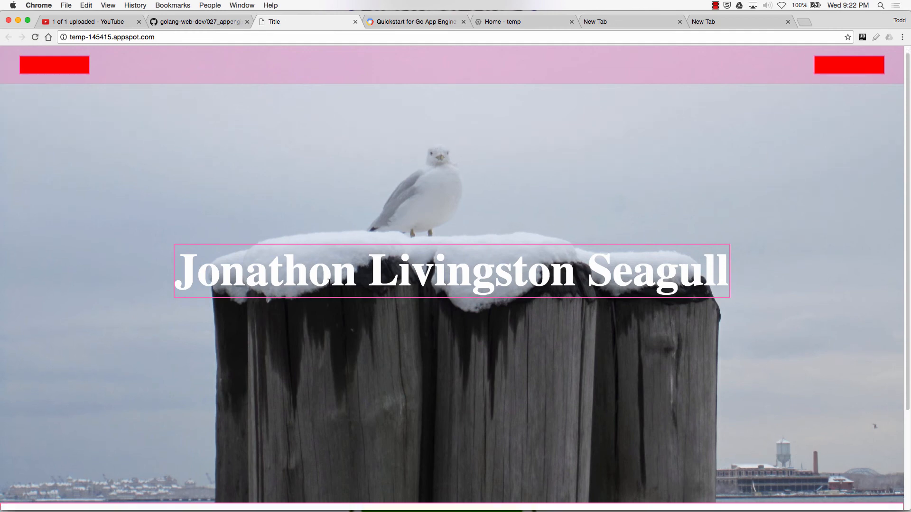
# Bring up the Cloud Console dashboard for project temp, ID temp-145415.
pyautogui.scroll(-3)
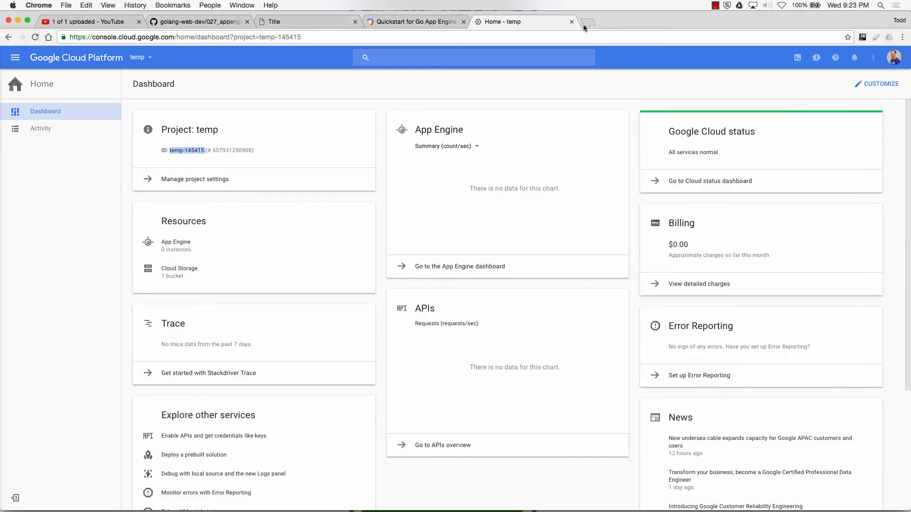
# Open Google Domains' DNS settings for fresnoradonmitigation.com via Manage My Domains.
pyautogui.click(588, 25)
pyautogui.write('google domains')
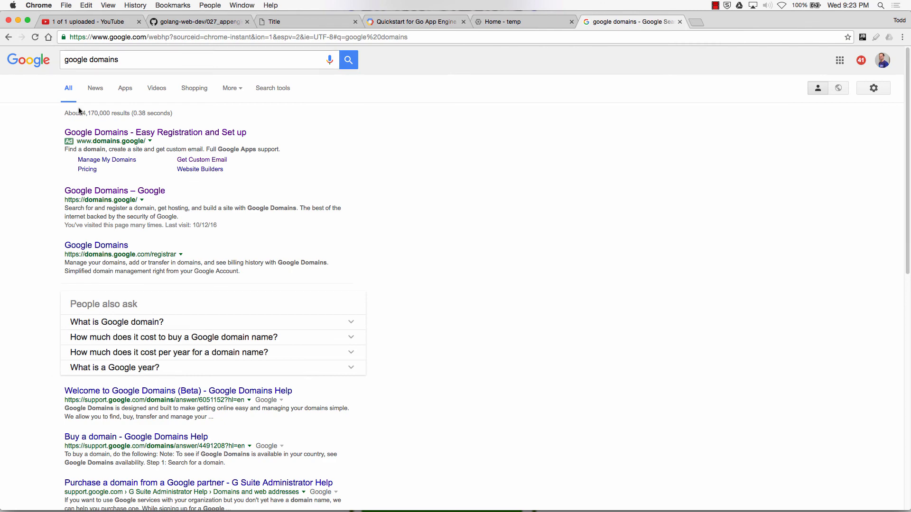
pyautogui.click(114, 190)
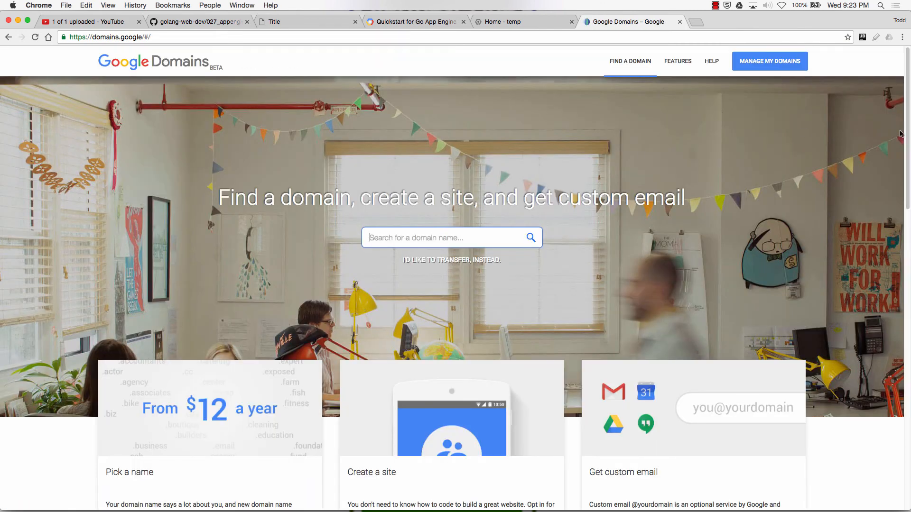
pyautogui.click(769, 61)
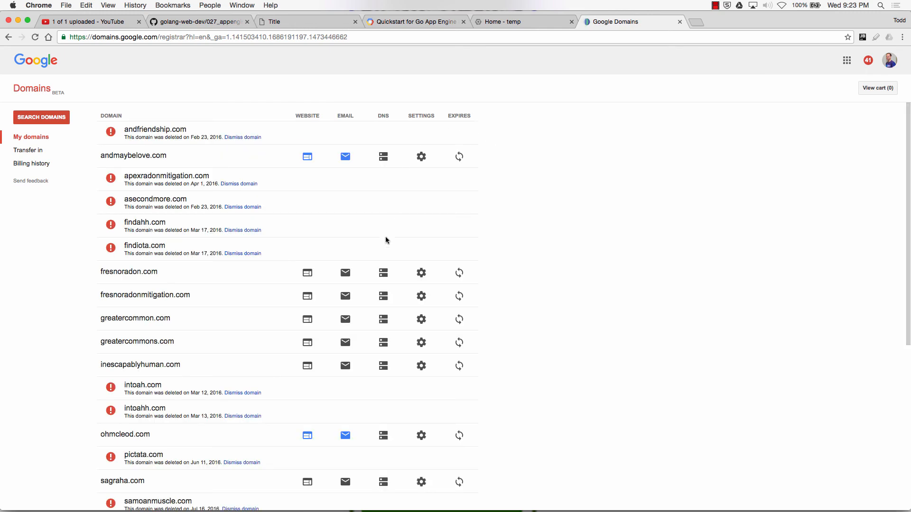
pyautogui.click(383, 296)
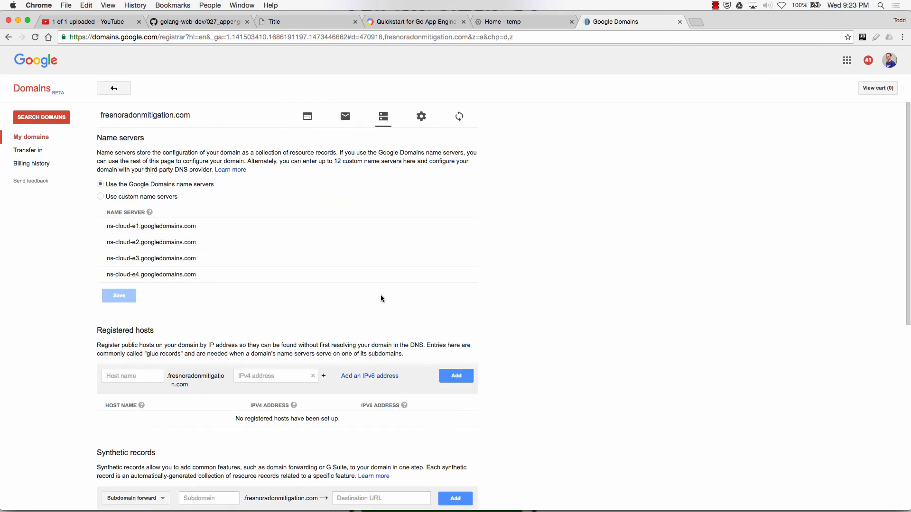
# Pick out the bare and www domains in the App Engine records pointing to level-chassis-87508.
pyautogui.scroll(-3)
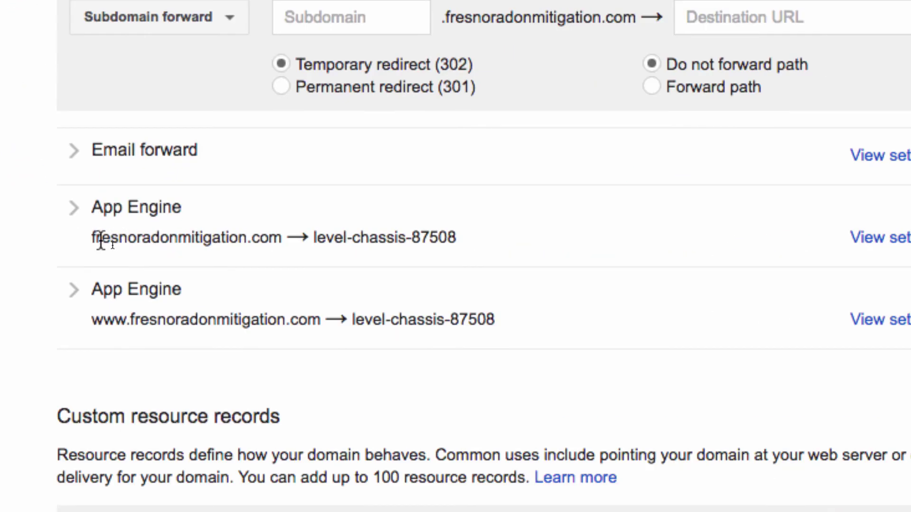
pyautogui.doubleClick(328, 237)
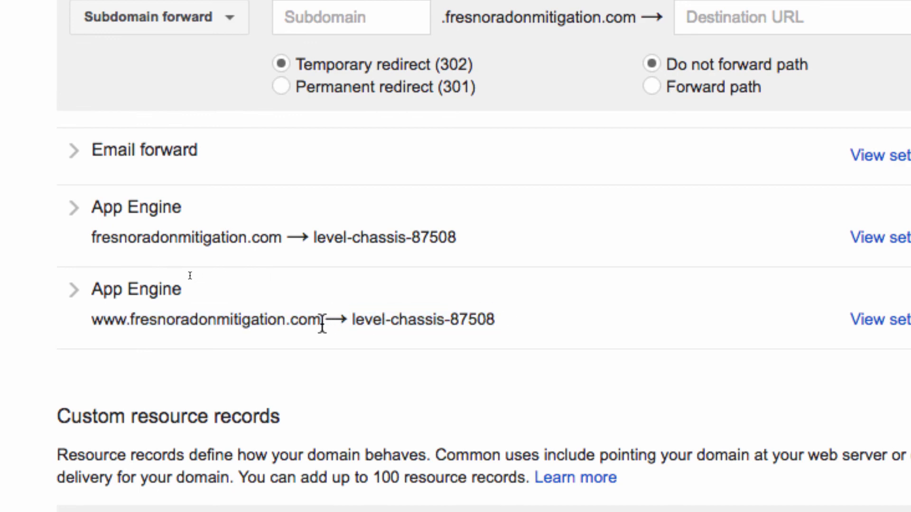
pyautogui.doubleClick(205, 320)
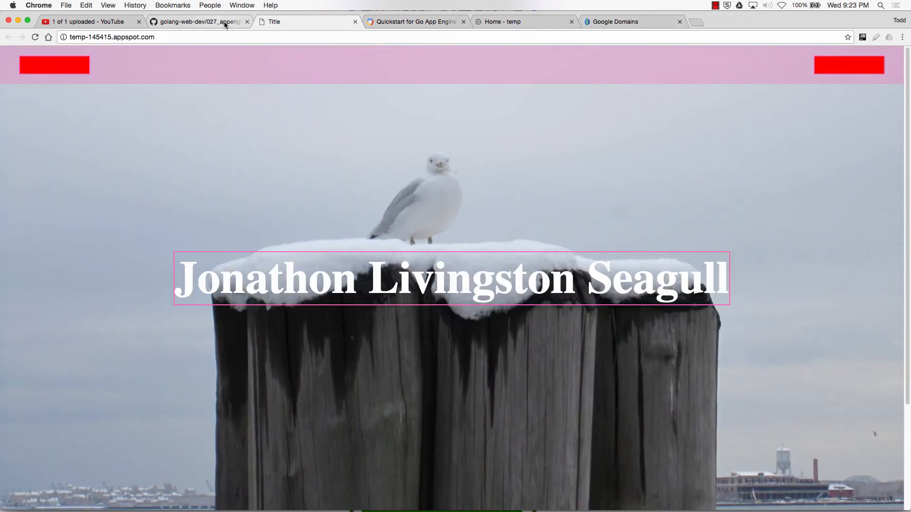
# Change into the 02 folder and redeploy it to project temp-145415 as version v1 with appcfg.py.
pyautogui.click(197, 21)
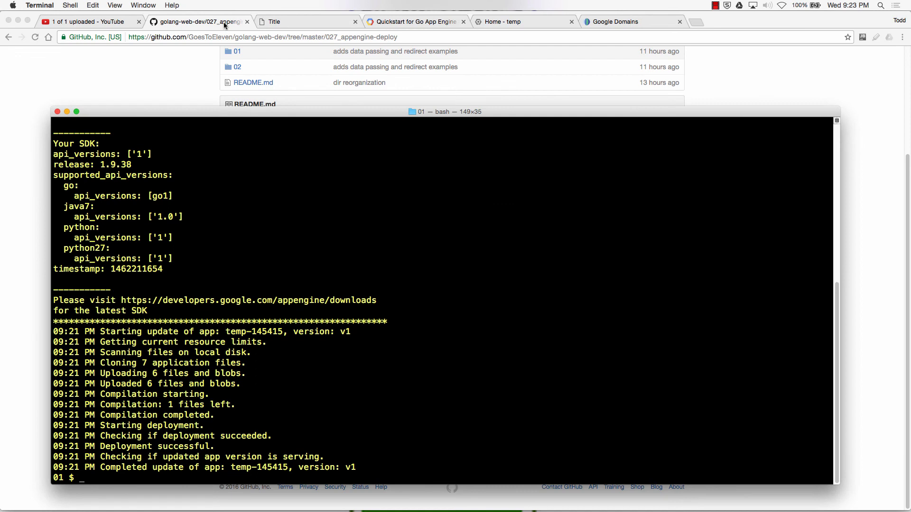
pyautogui.write('cd ..')
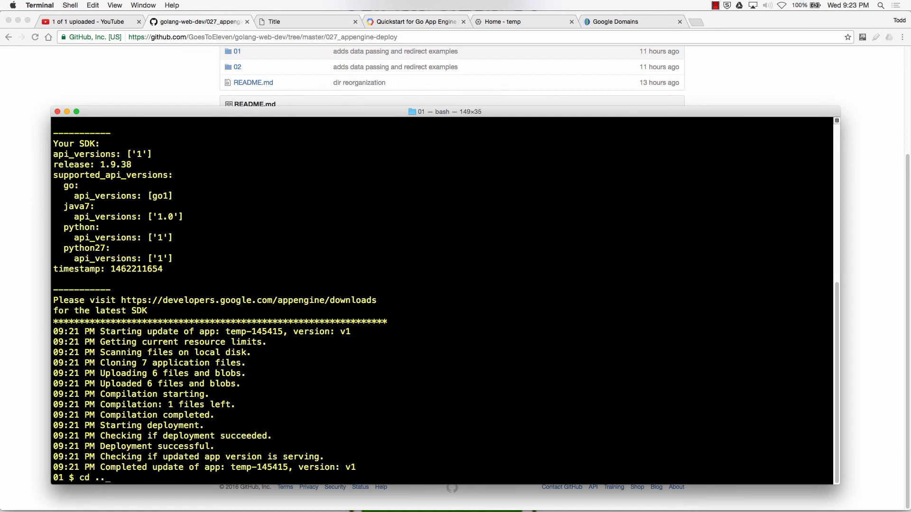
pyautogui.write('cd ../02/')
pyautogui.write('appcfg.py -A temp-145415 -V v1 update .')
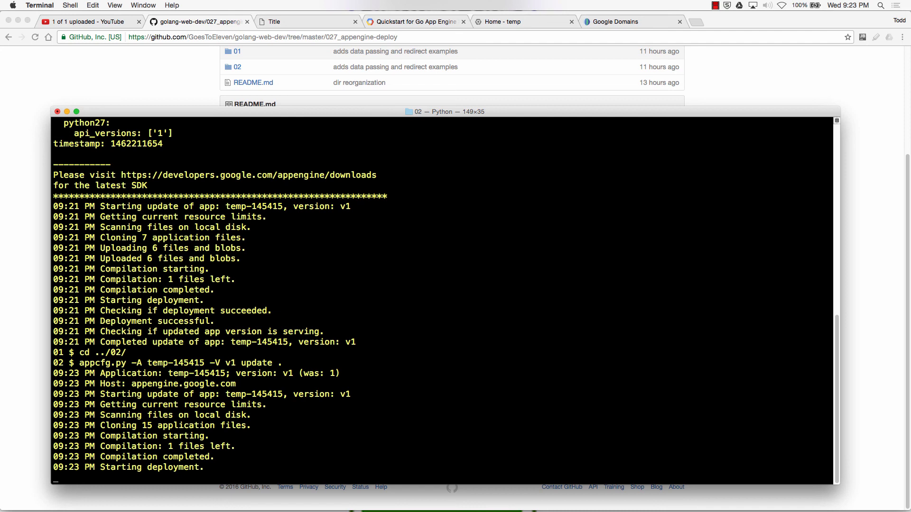
pyautogui.scroll(-3)
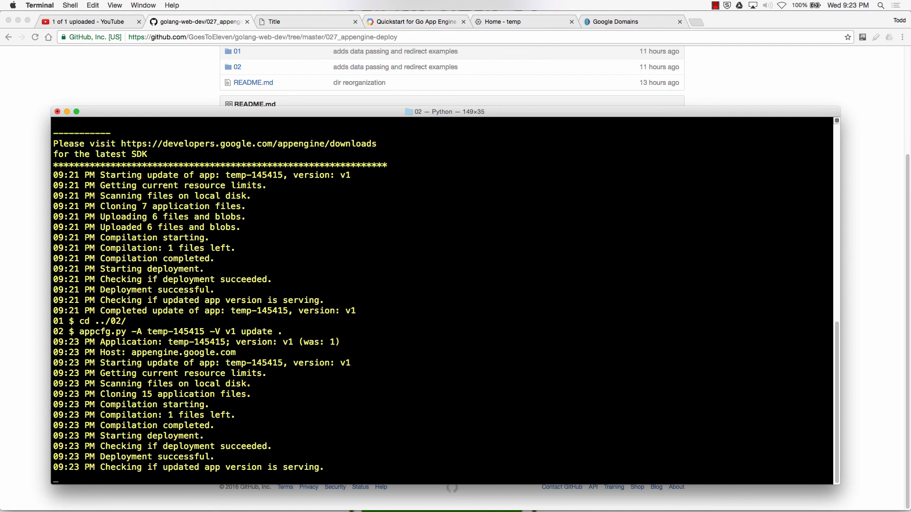
pyautogui.press('cmd+tab')
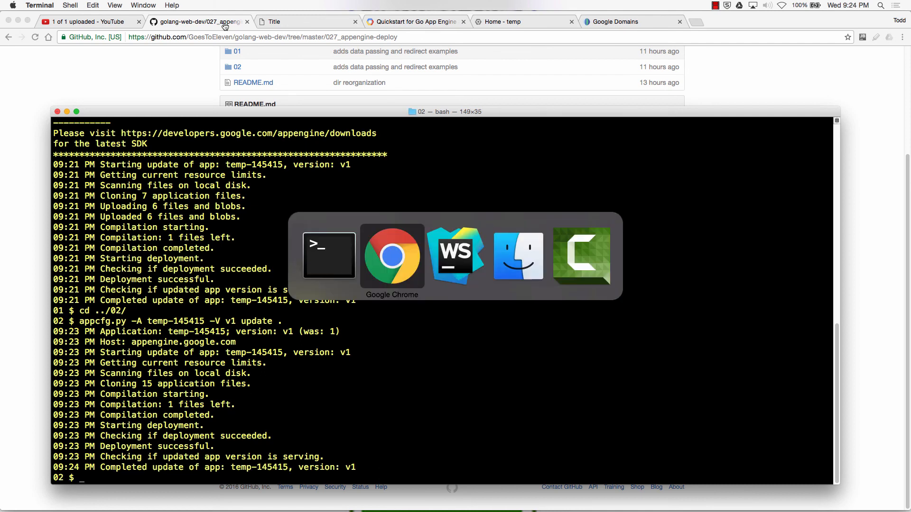
# Close the extra tabs so temp-145415.appspot.com shows the Responsive Full Background Image page.
pyautogui.click(199, 21)
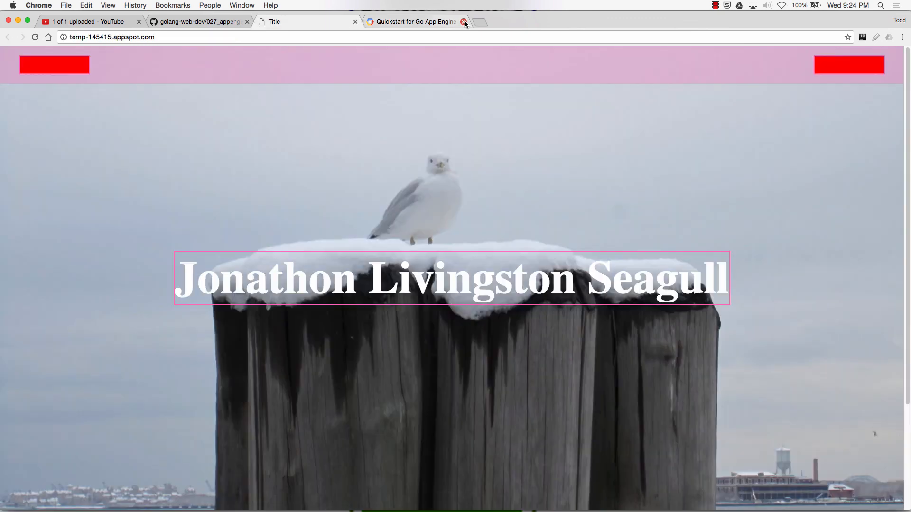
pyautogui.click(463, 22)
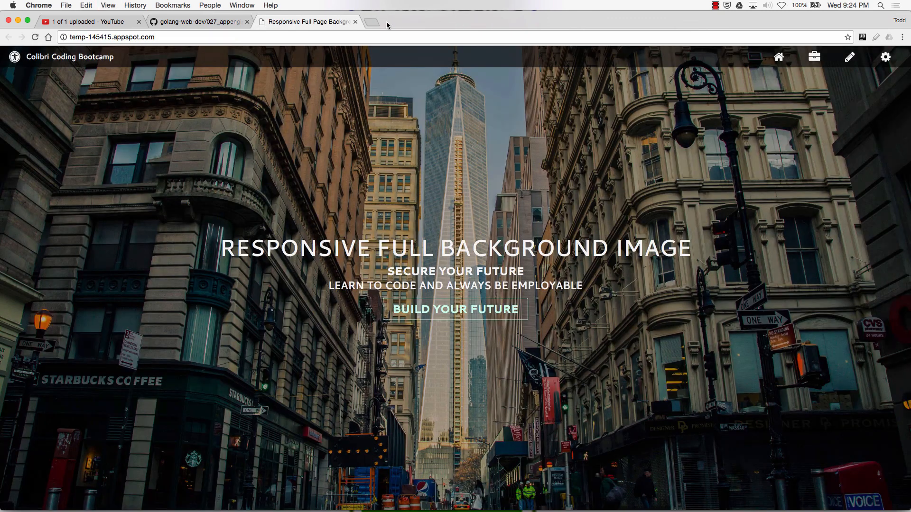